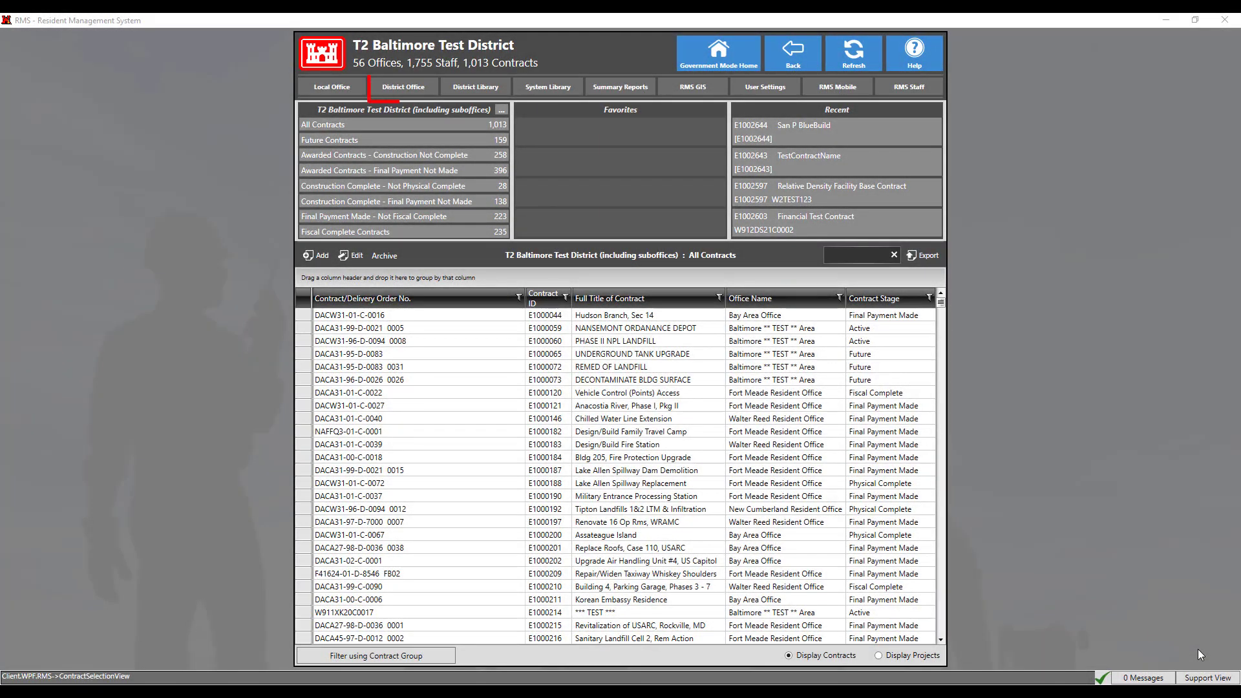
Step: Show the Prime Contractors list under the District Office area
click(402, 87)
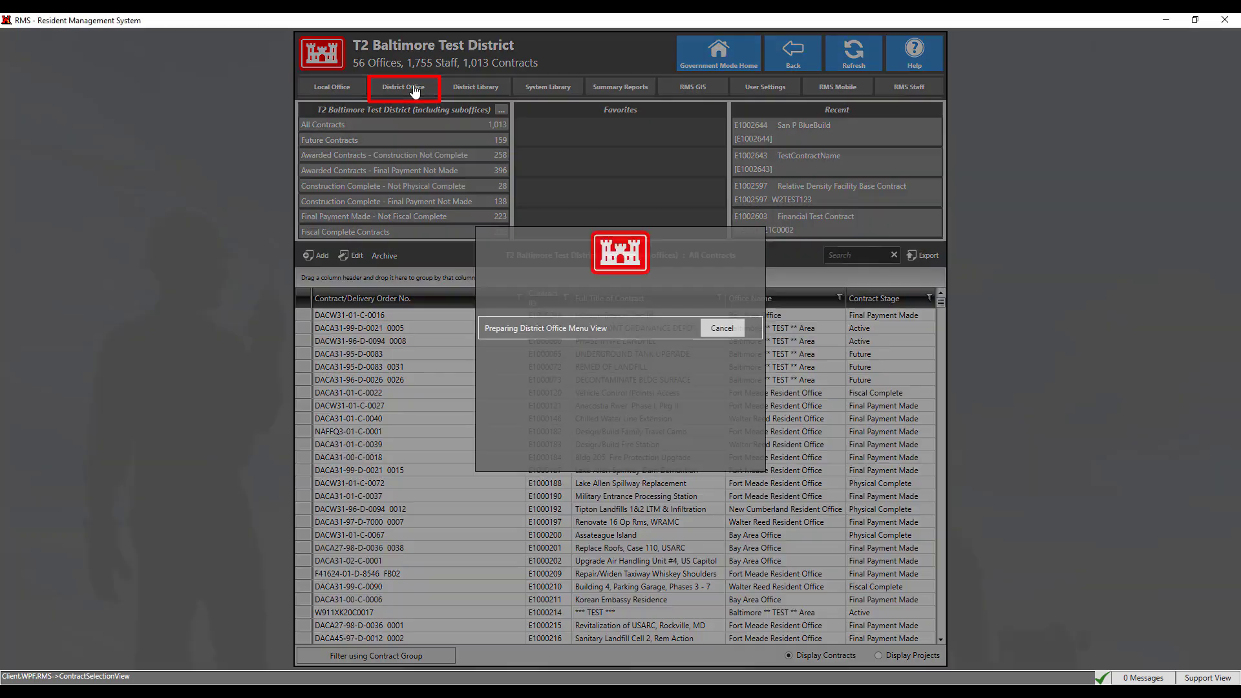
click(373, 547)
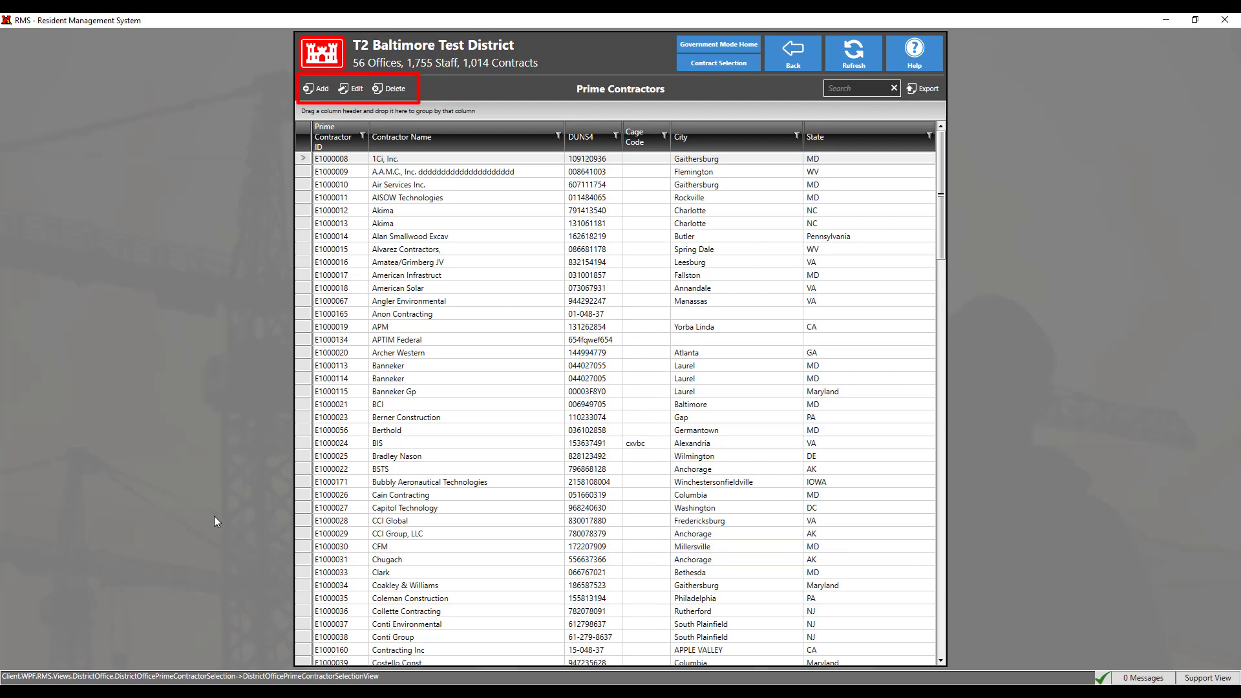
Step: Add a new prime contractor named Prime Testers Inc. and confirm its creation
click(316, 88)
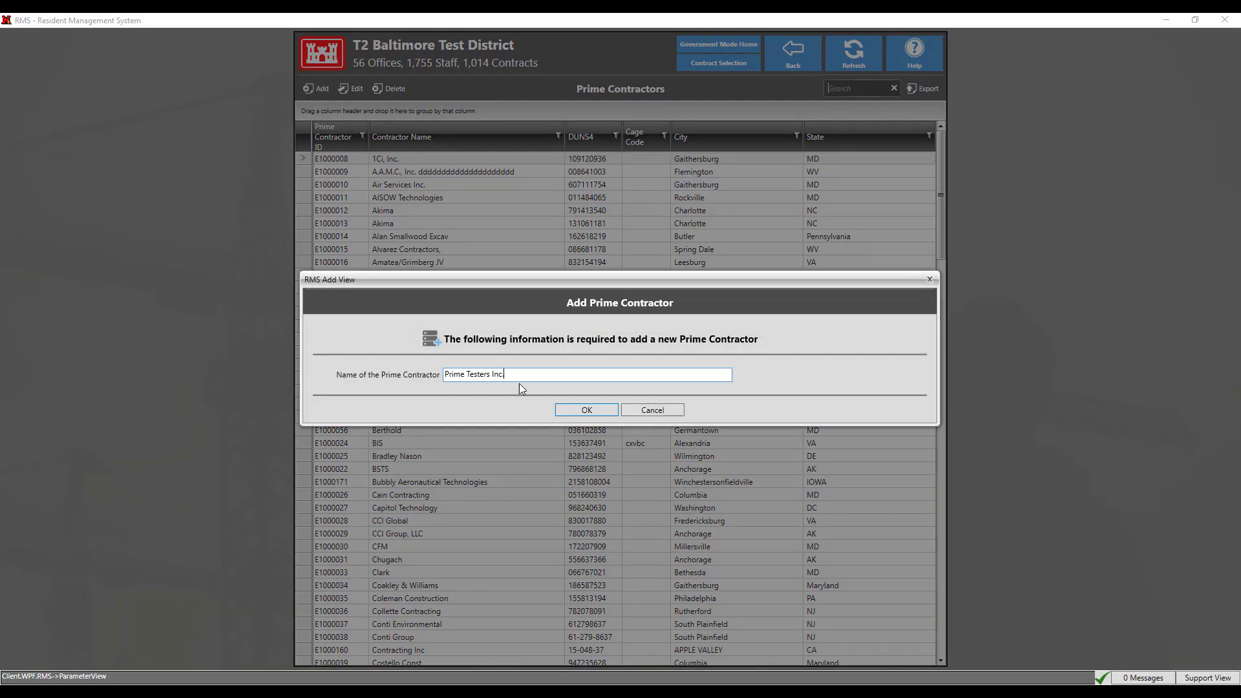
click(585, 410)
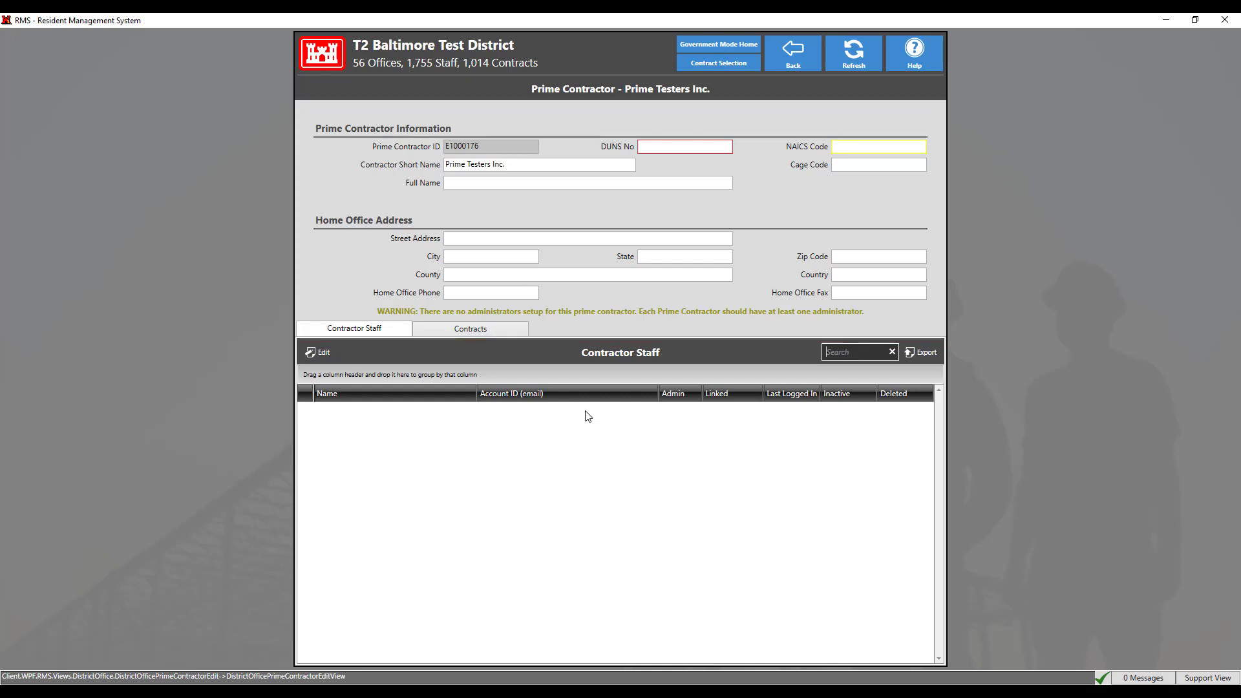
Step: Enter DUNS number 987456987 and NAICS code 101112 for Prime Testers Inc
click(683, 146)
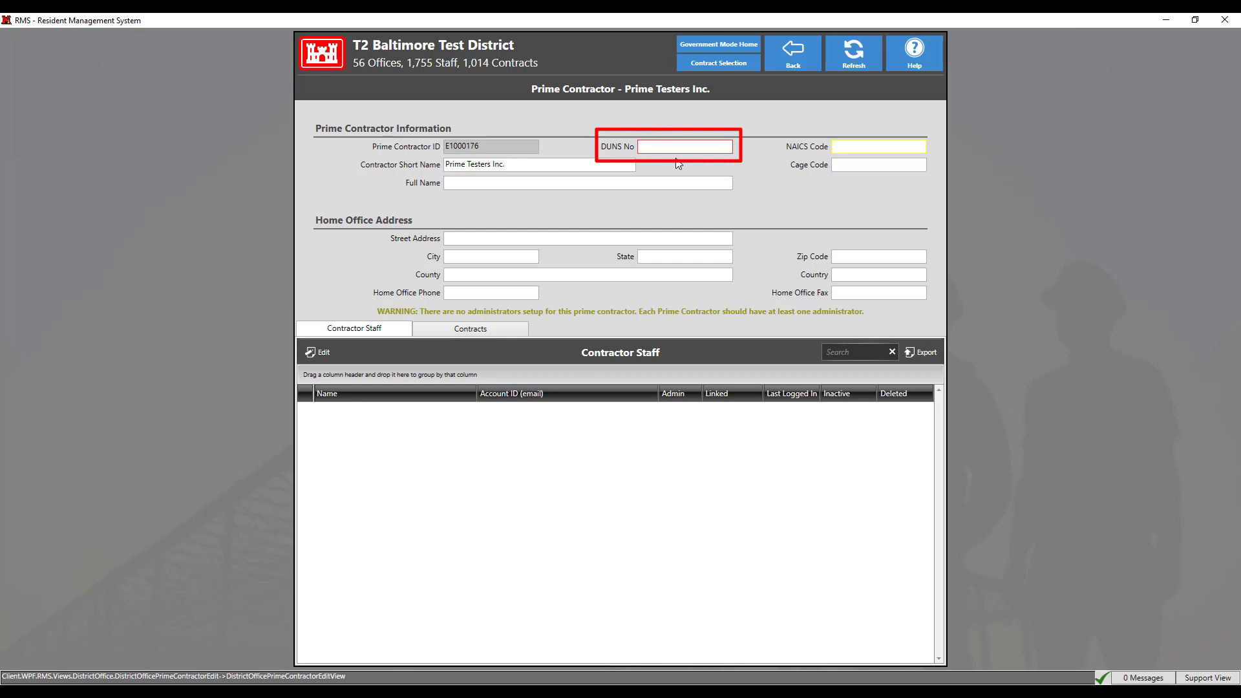
text(98745698)
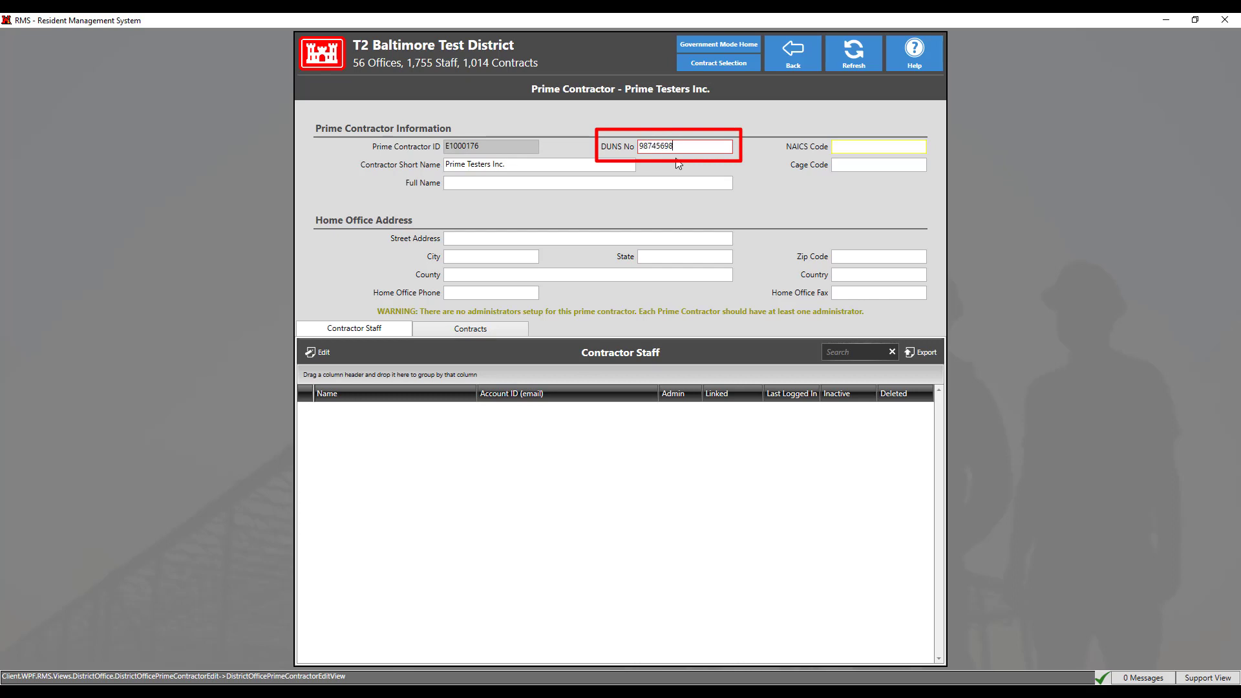
text(987456987)
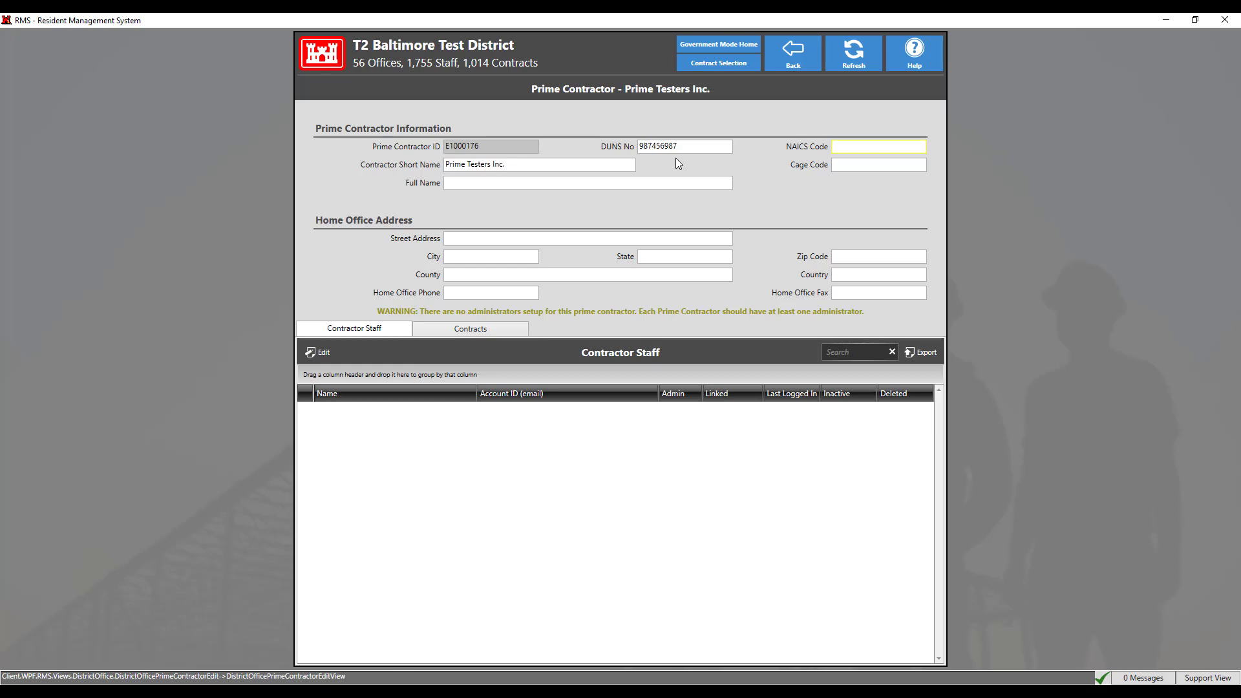
click(491, 146)
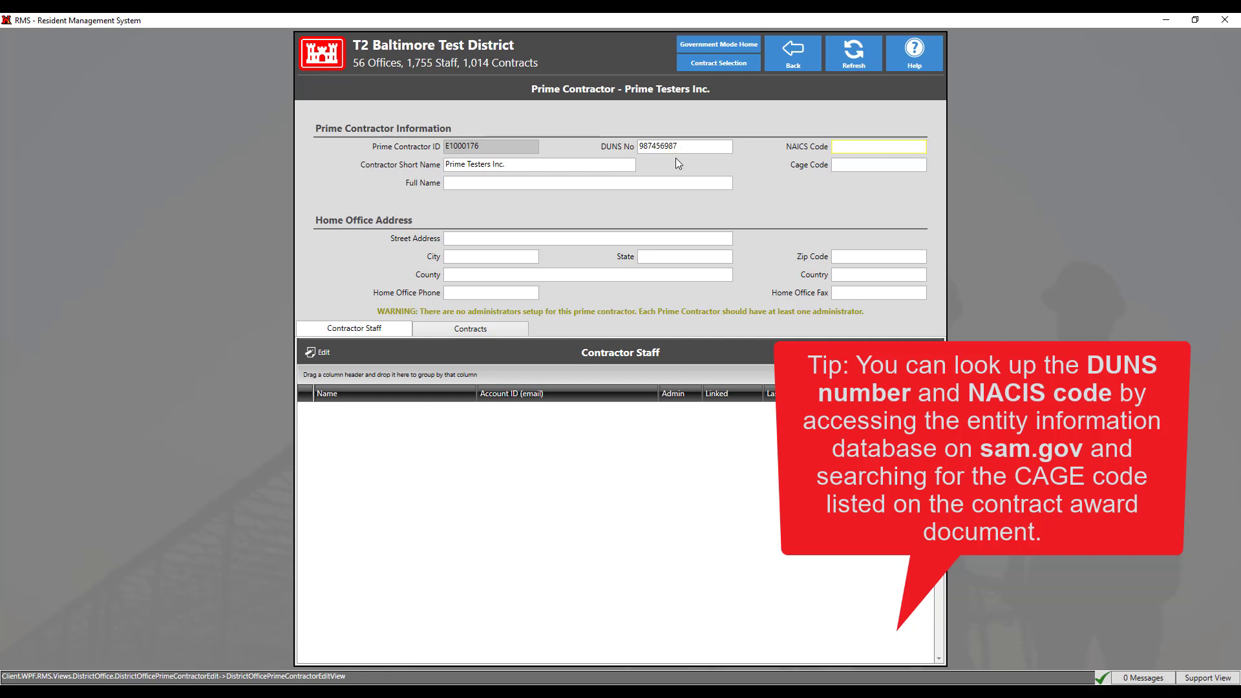
text(101112)
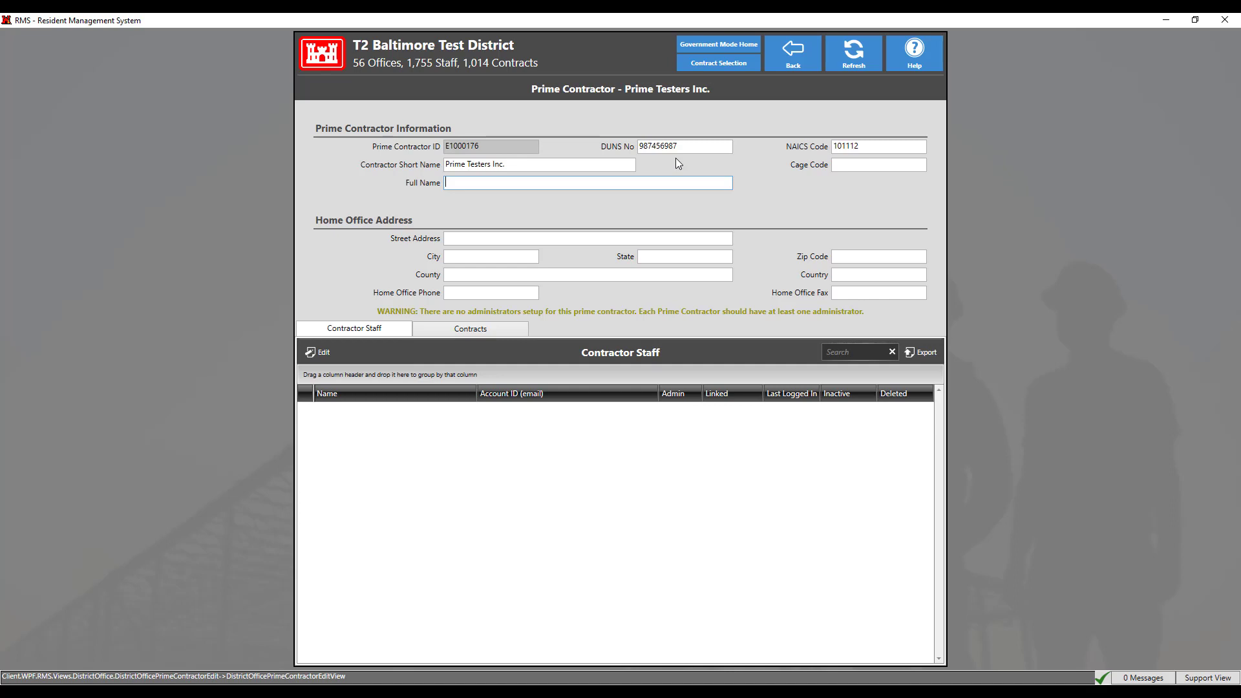
Step: Enter full name Prime Testers Incorporated and the Madeup Rd home office address
click(538, 164)
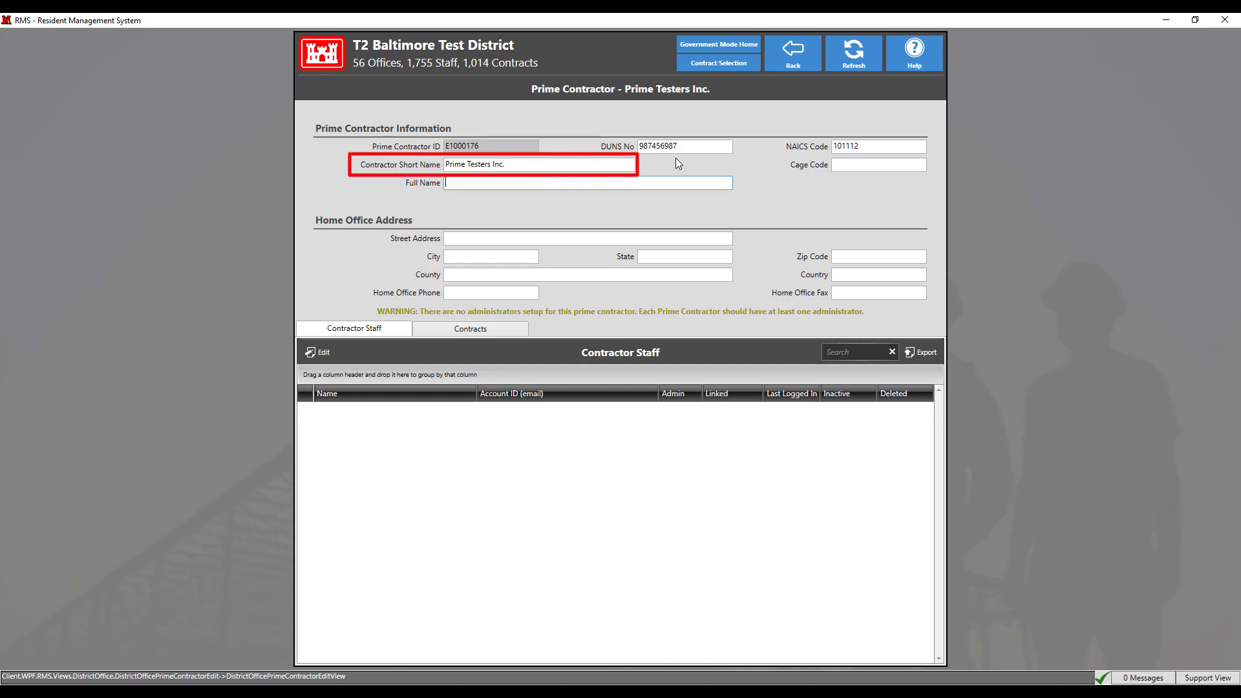
text(Prime Cont)
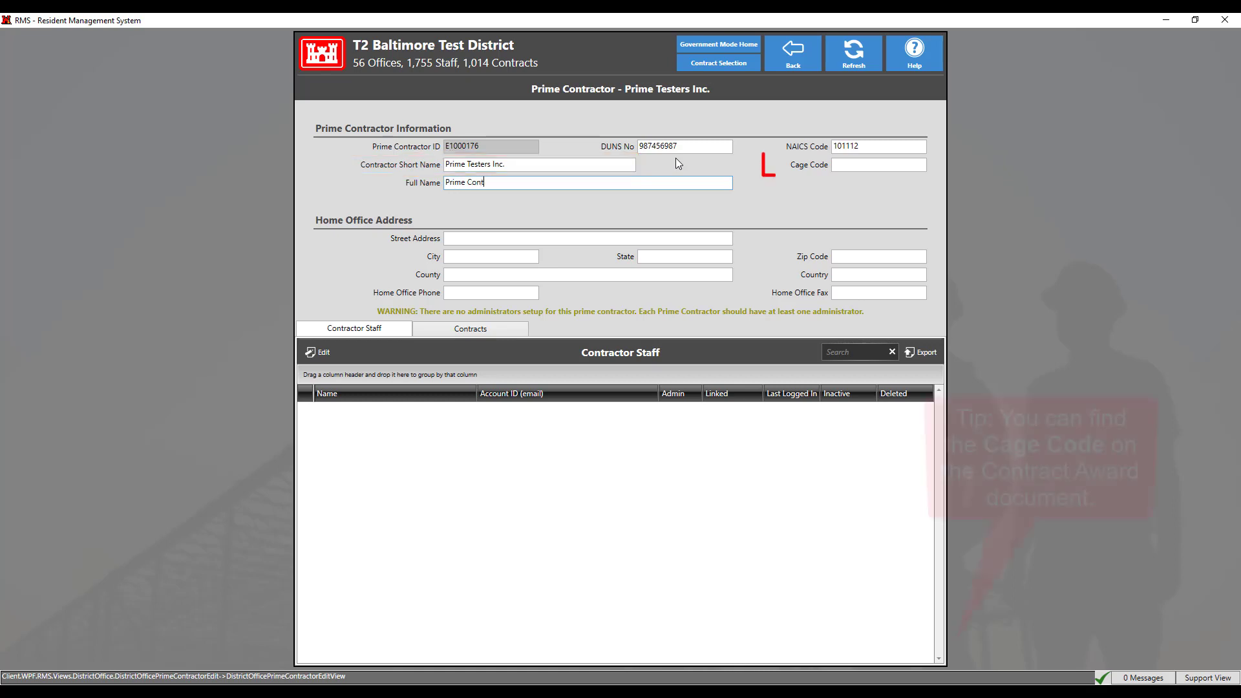
click(878, 164)
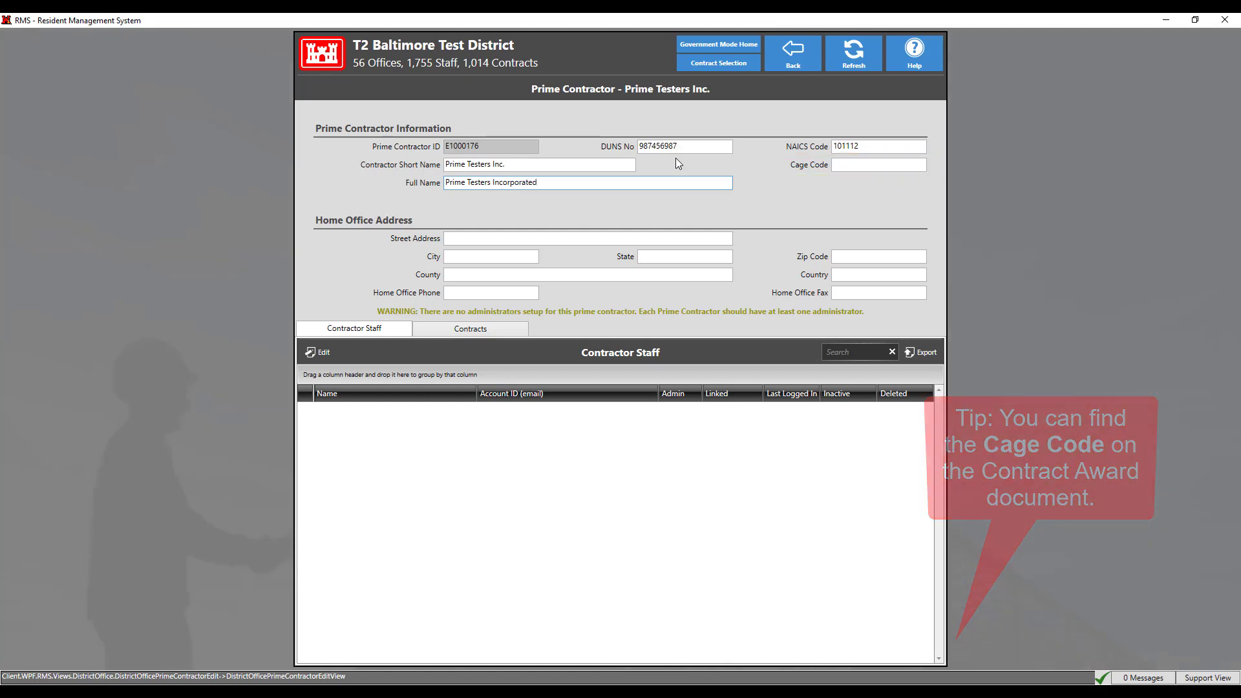
text(Madeup Rd)
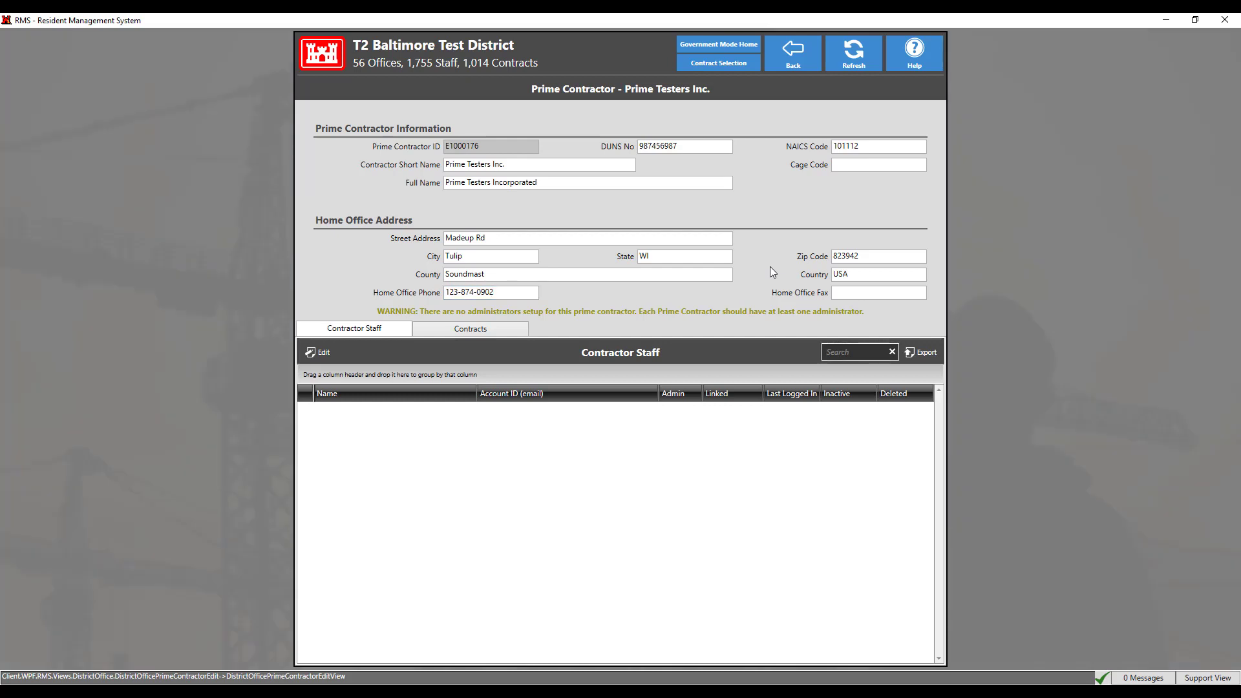
mouse_move(738, 174)
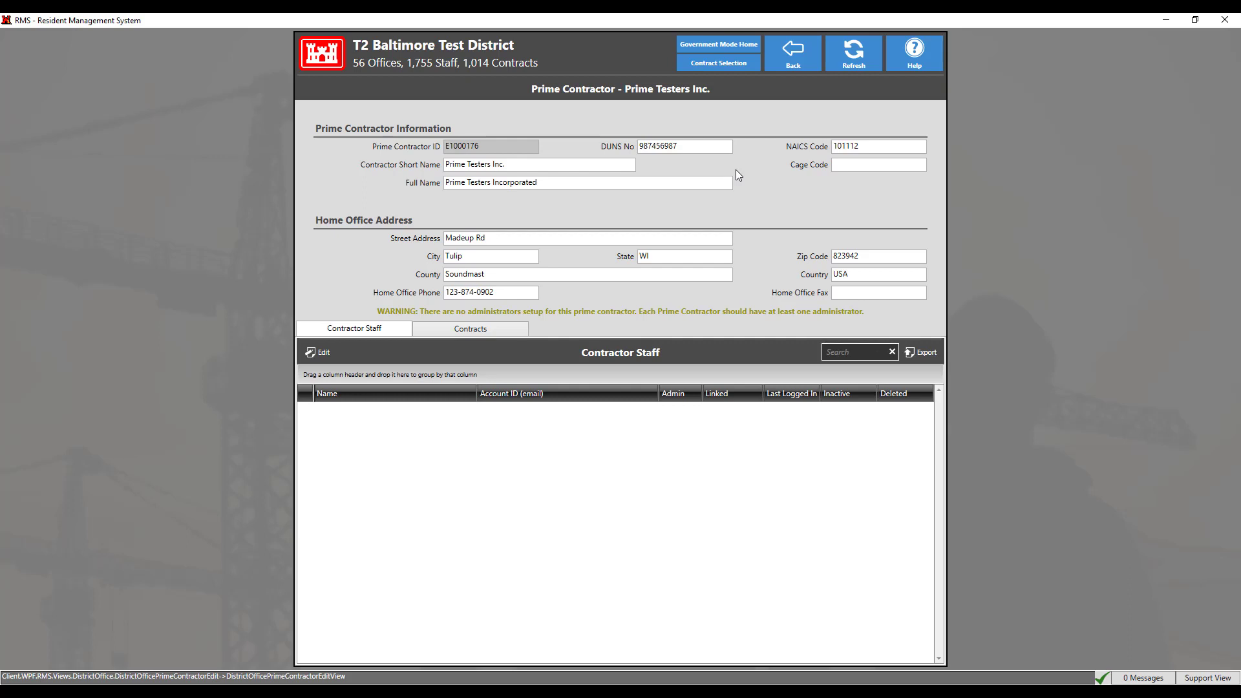
click(793, 53)
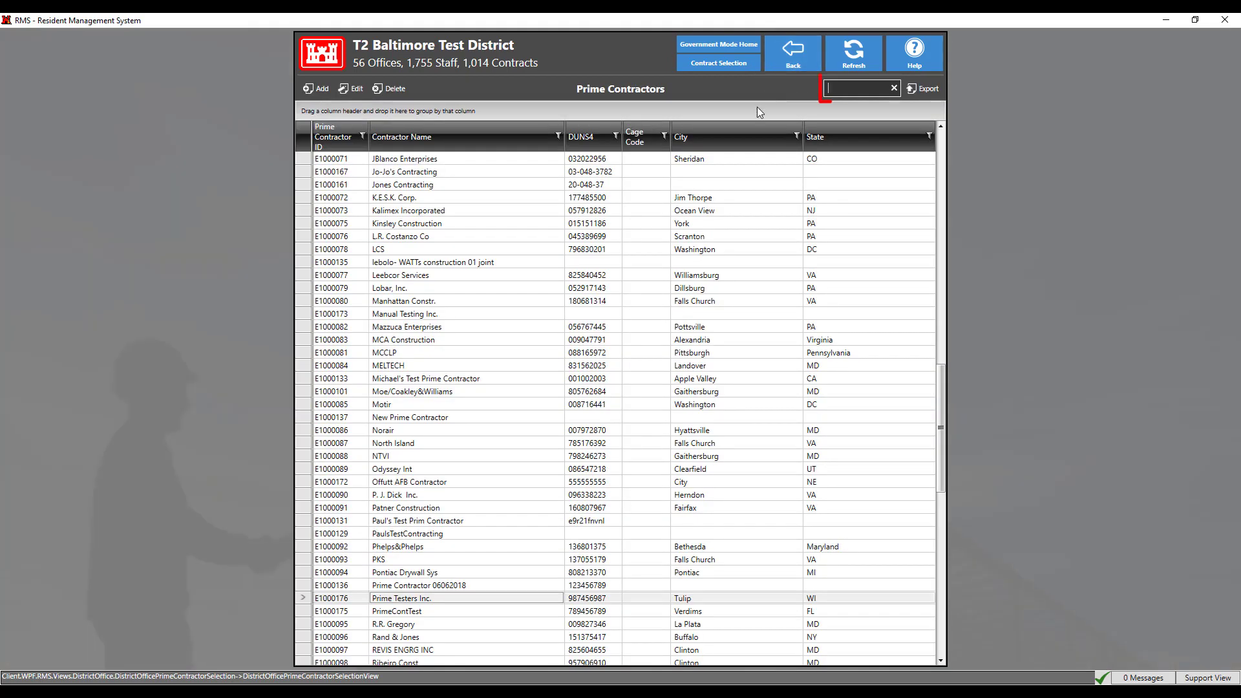
click(854, 88)
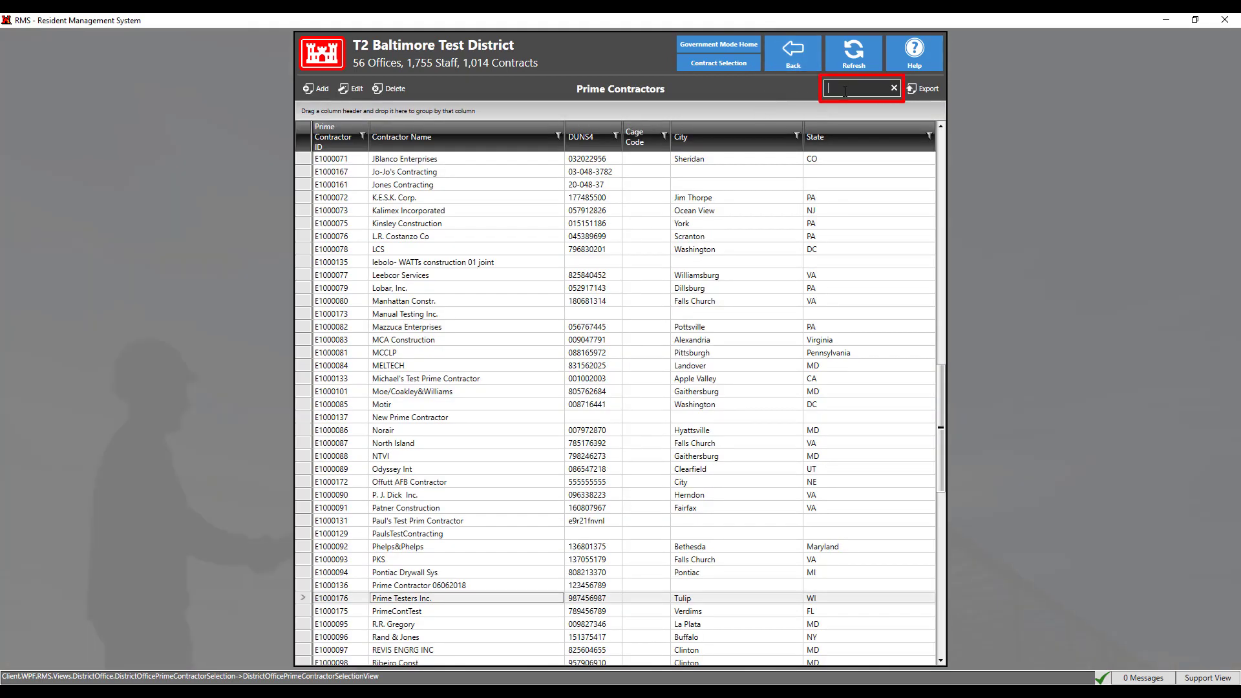
text(prime)
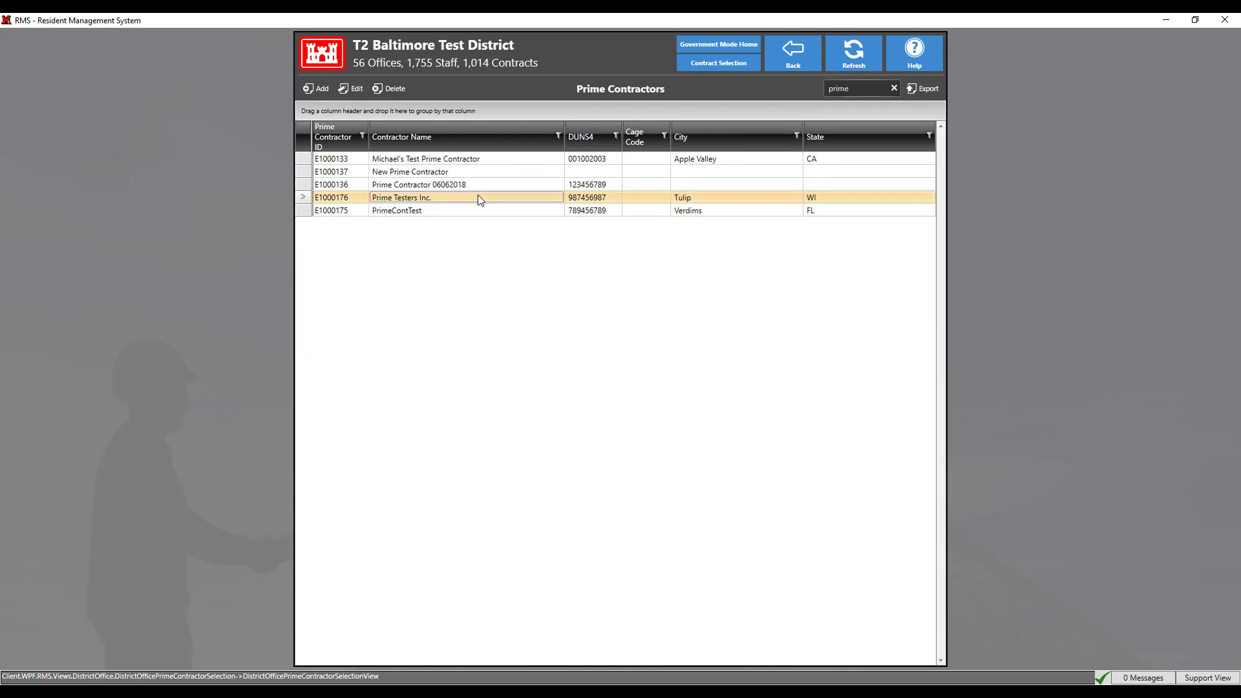
double_click(400, 196)
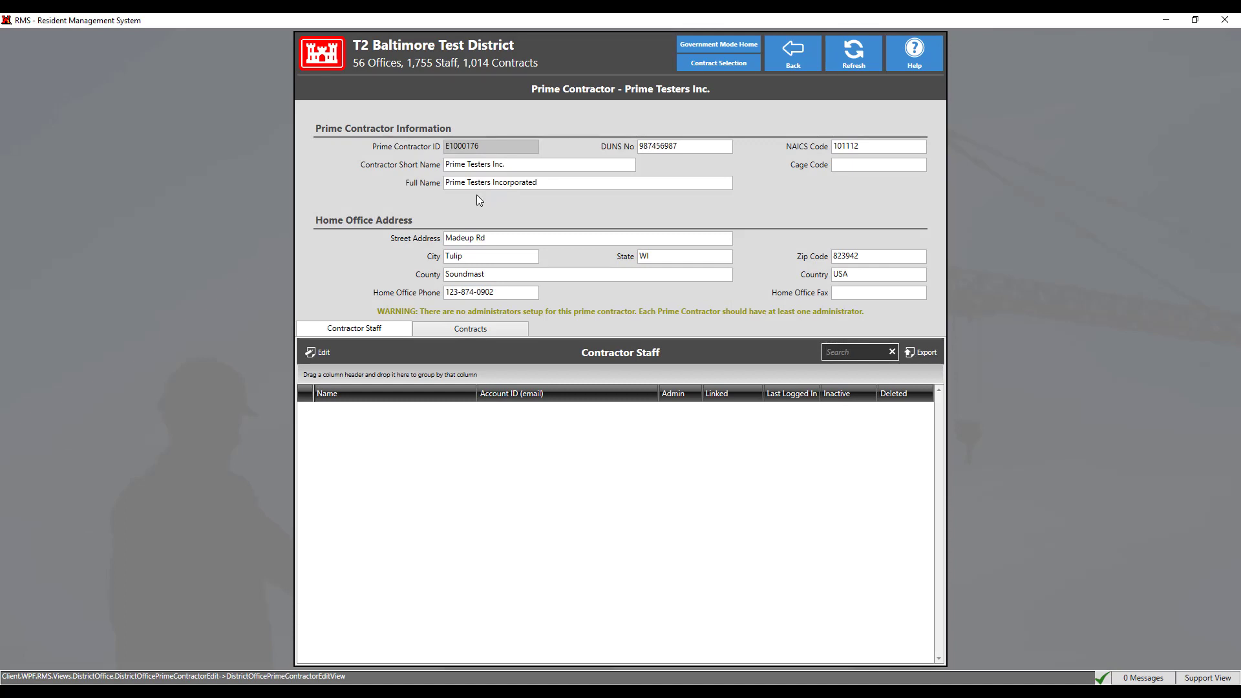
Step: Go to the San P BlueBuild contract's Prime Contractor page
click(792, 53)
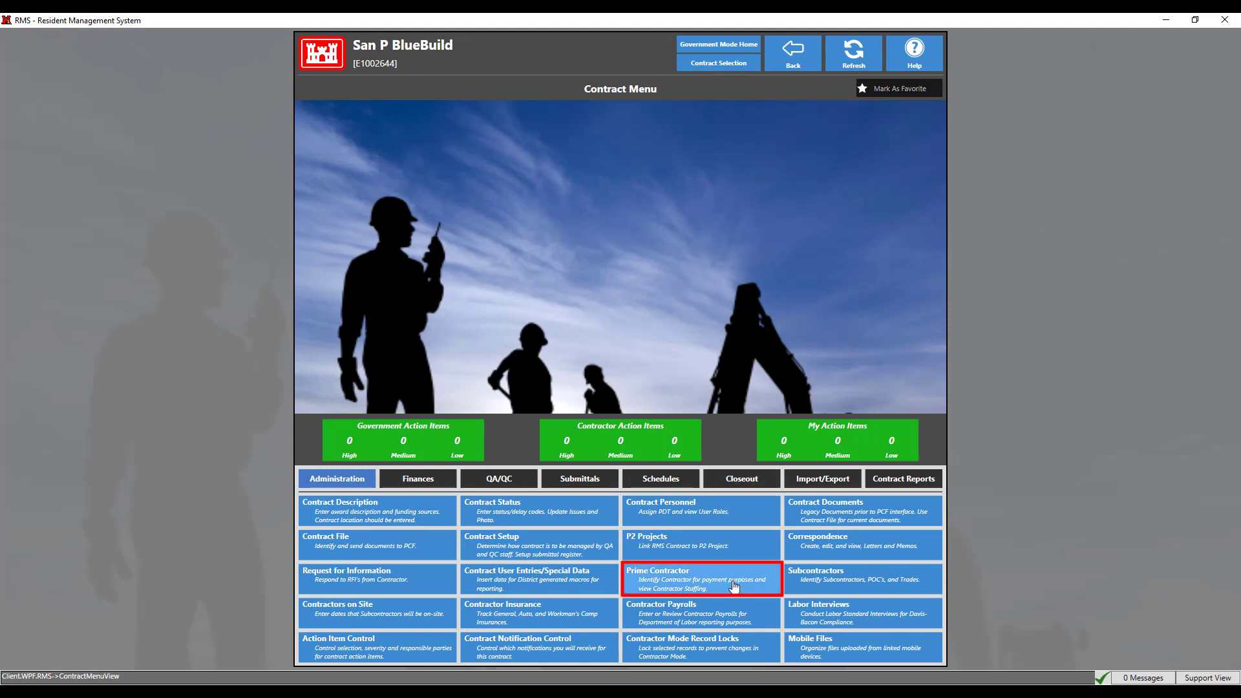
click(702, 579)
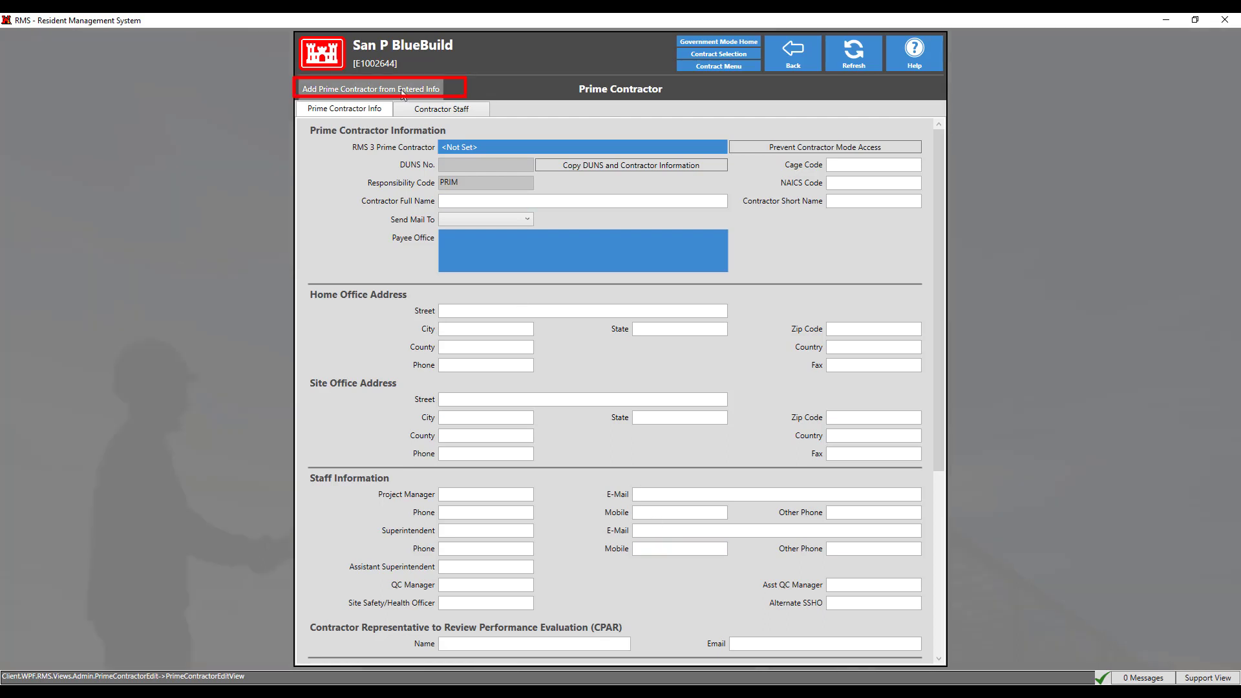
click(379, 88)
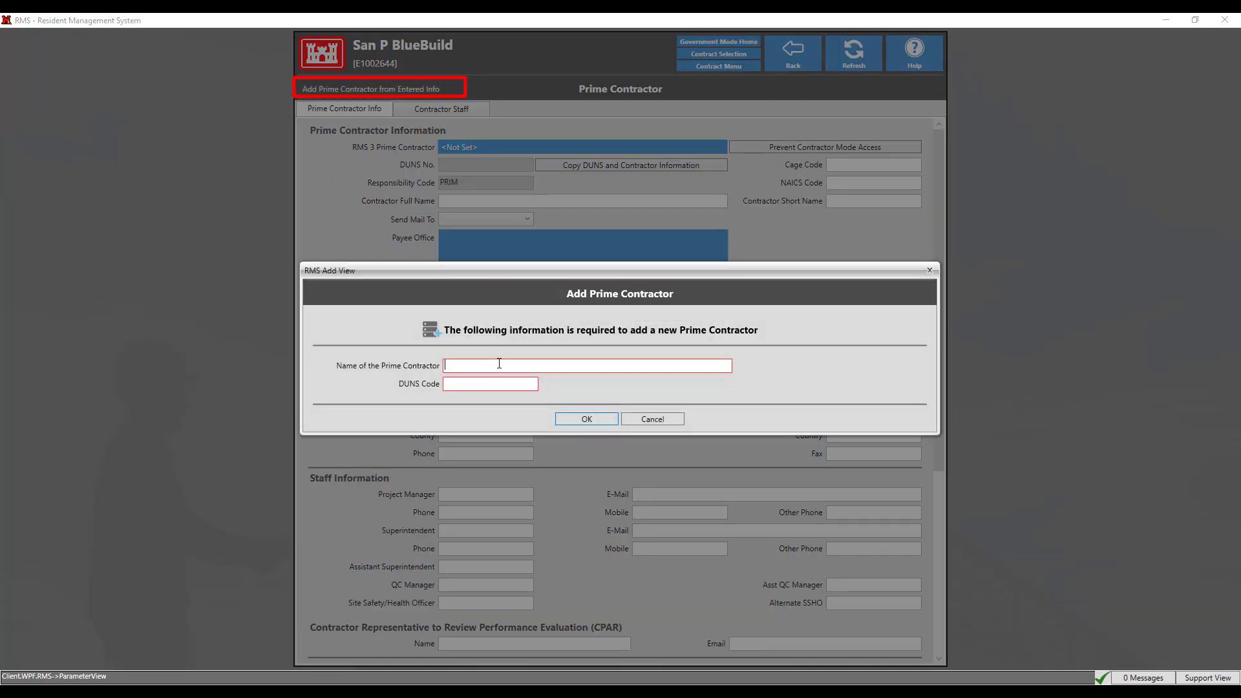
click(586, 419)
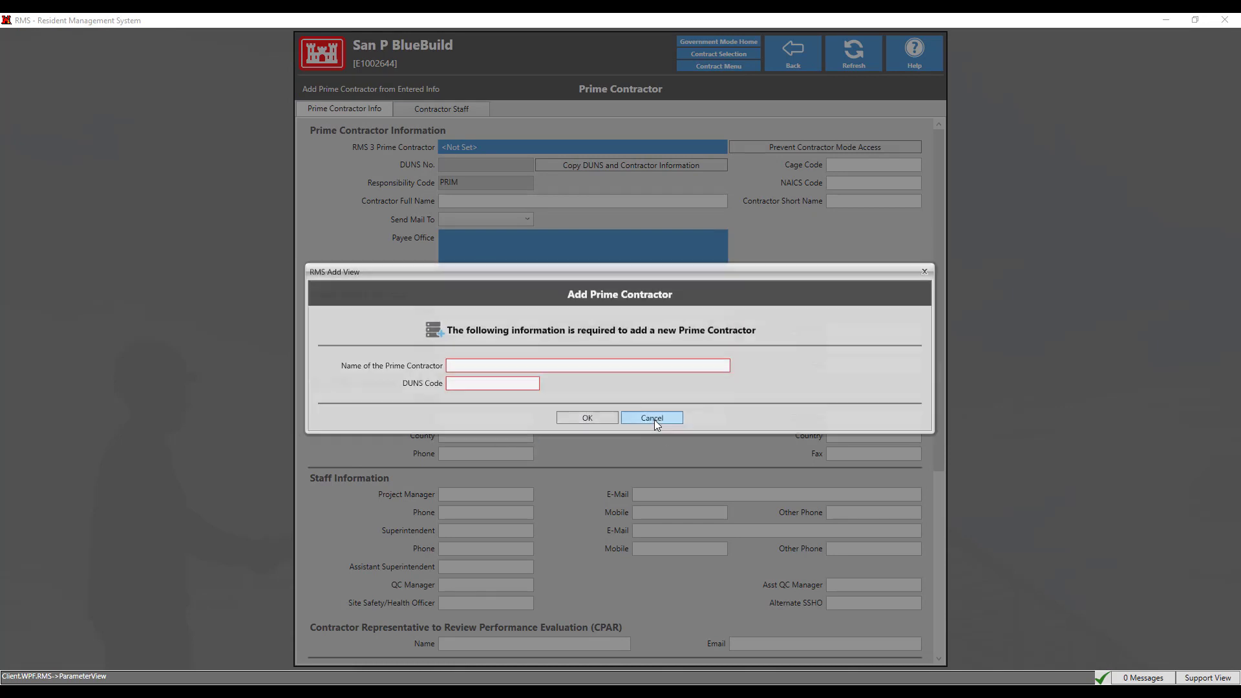
click(650, 417)
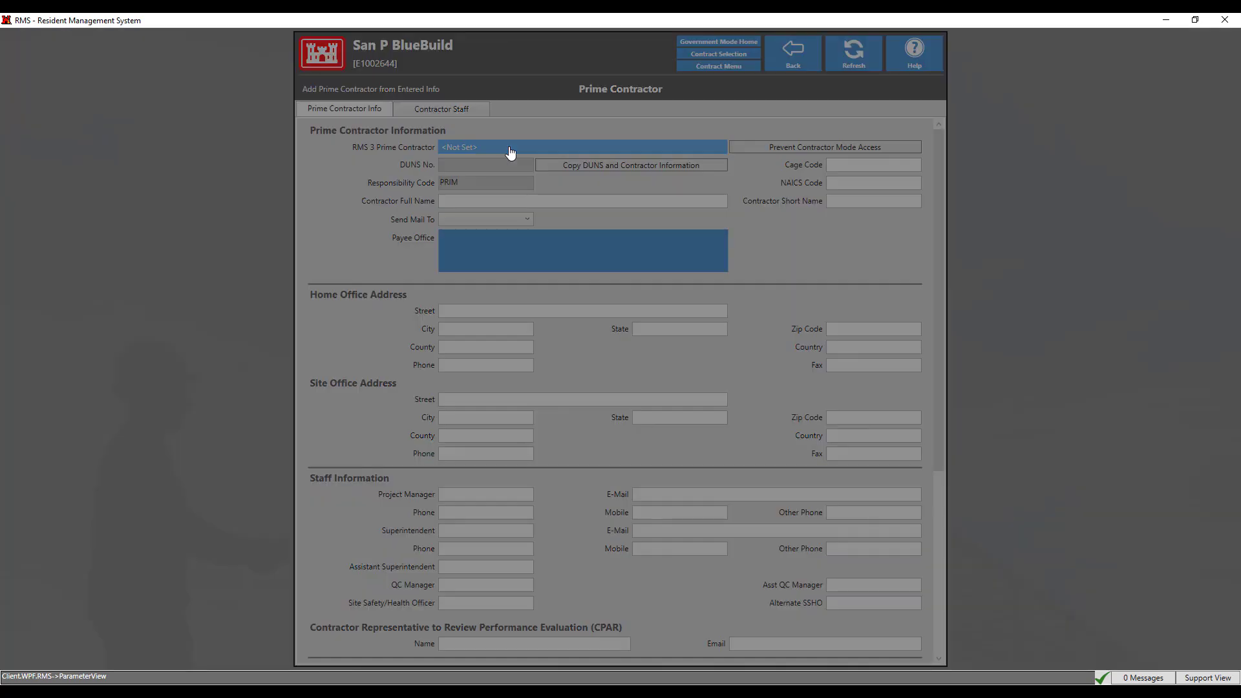
Step: Assign Prime Testers Inc. as the contract's prime contractor via the 'prime' lookup
click(581, 146)
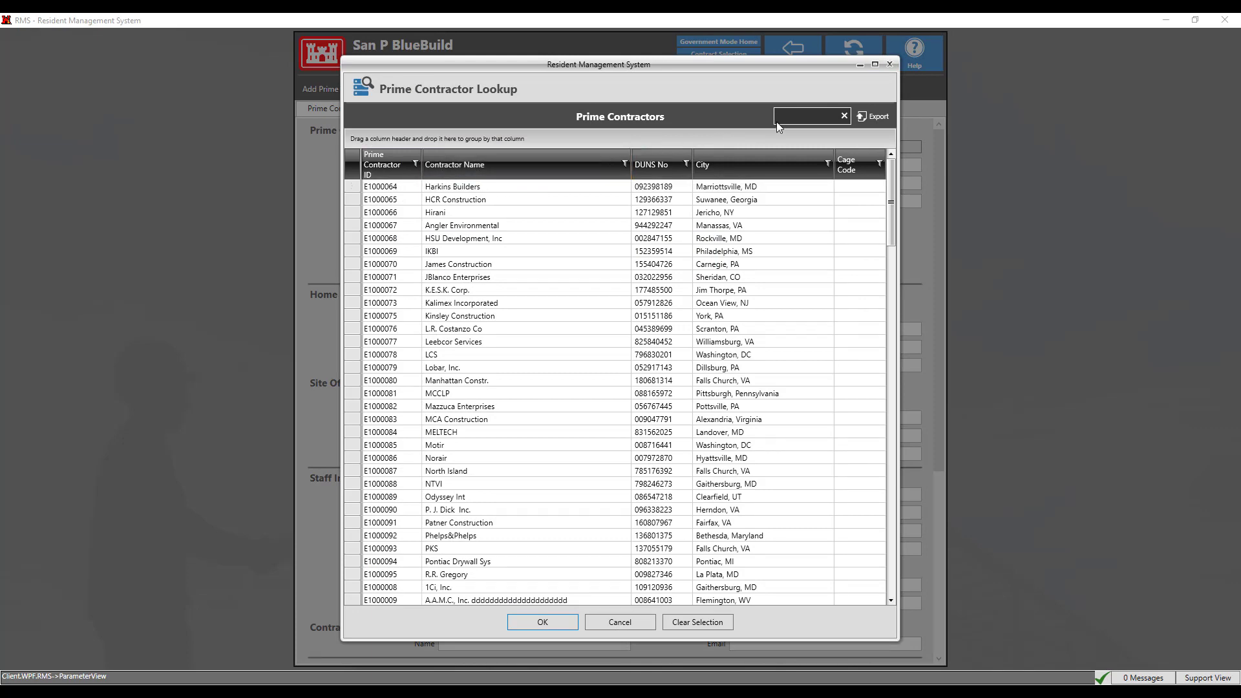
text(prime)
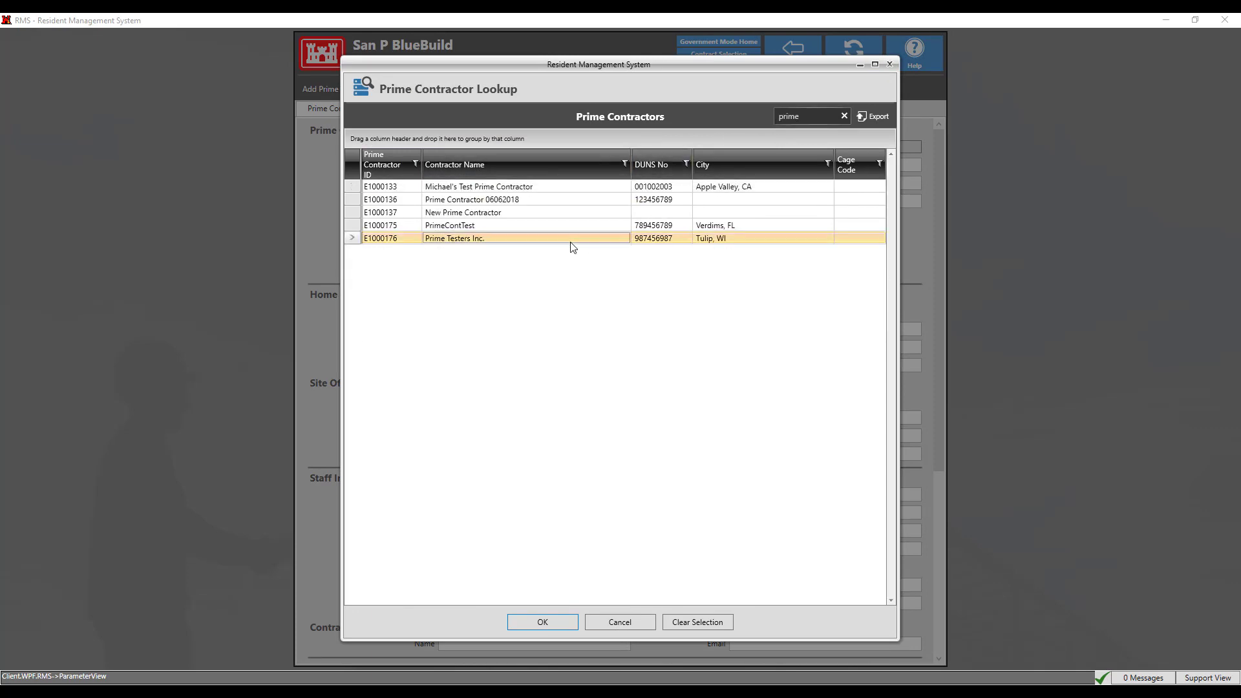
click(541, 621)
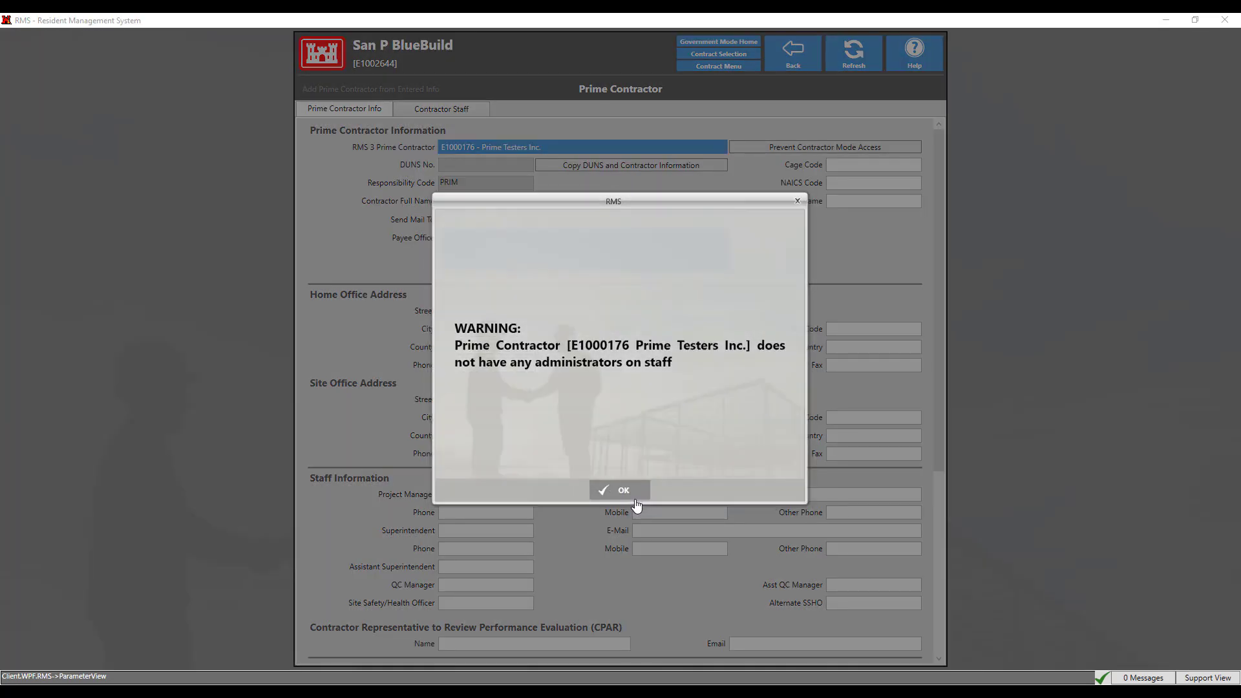
Step: Copy DUNS and contractor information from Prime Testers Incorporated into the form
click(619, 488)
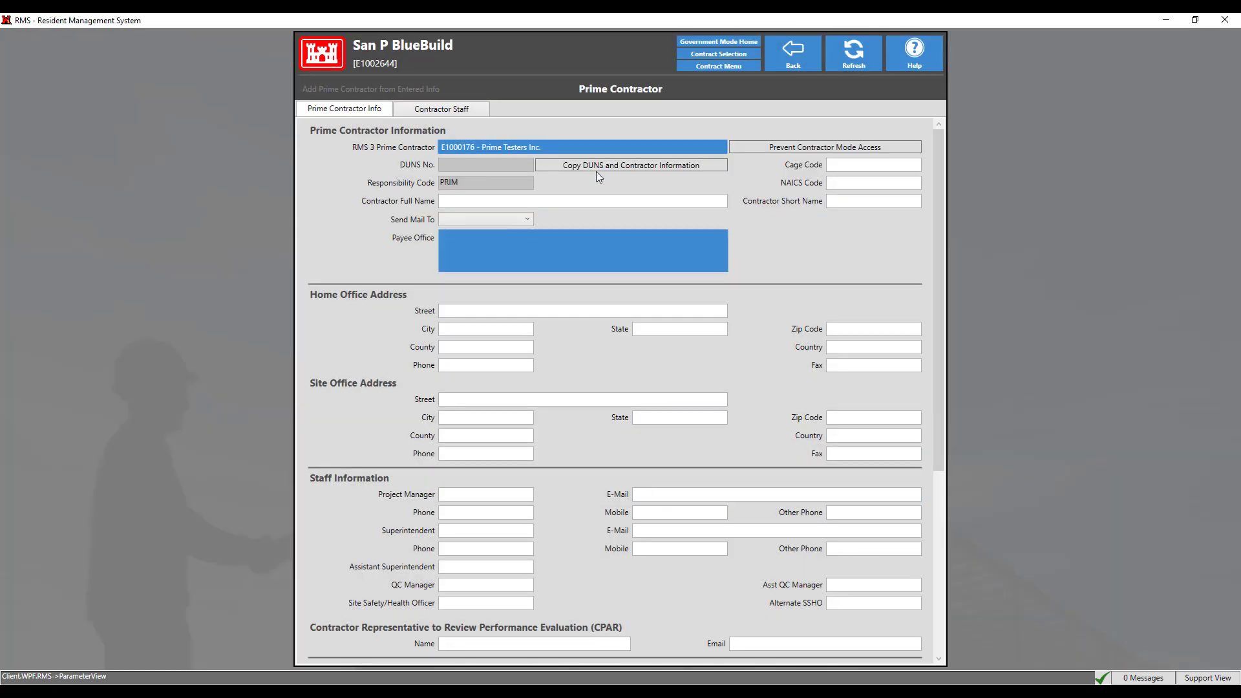
mouse_move(630, 164)
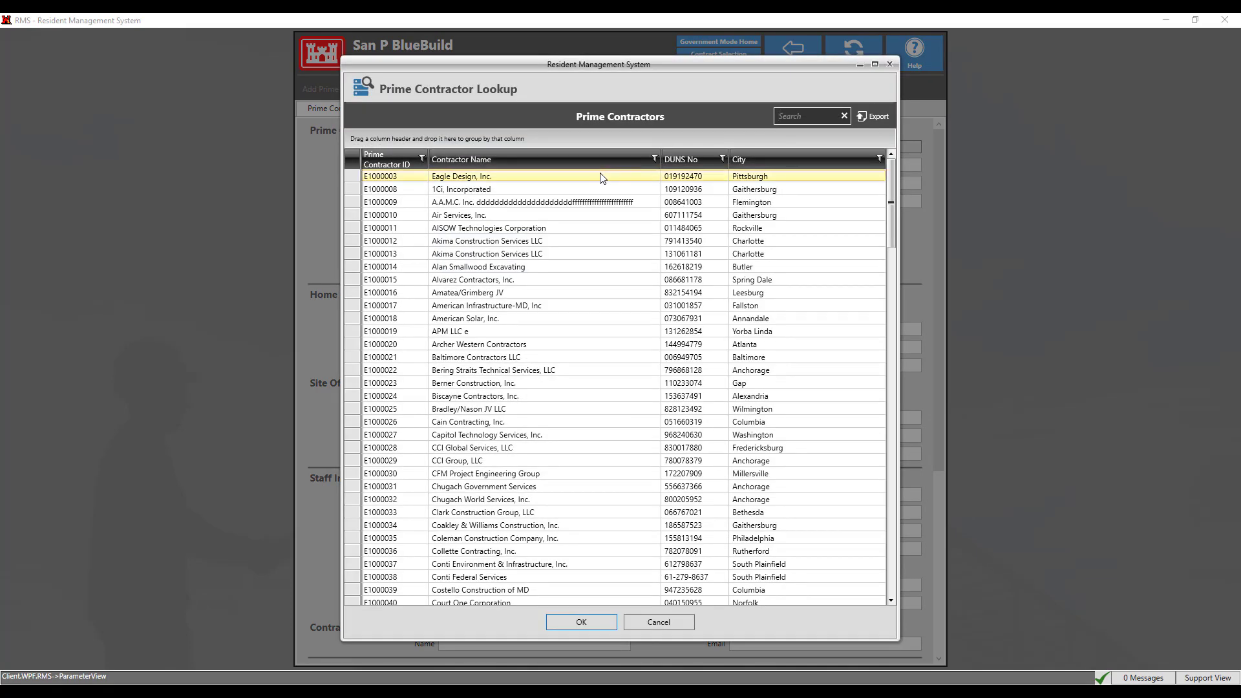
text(prime)
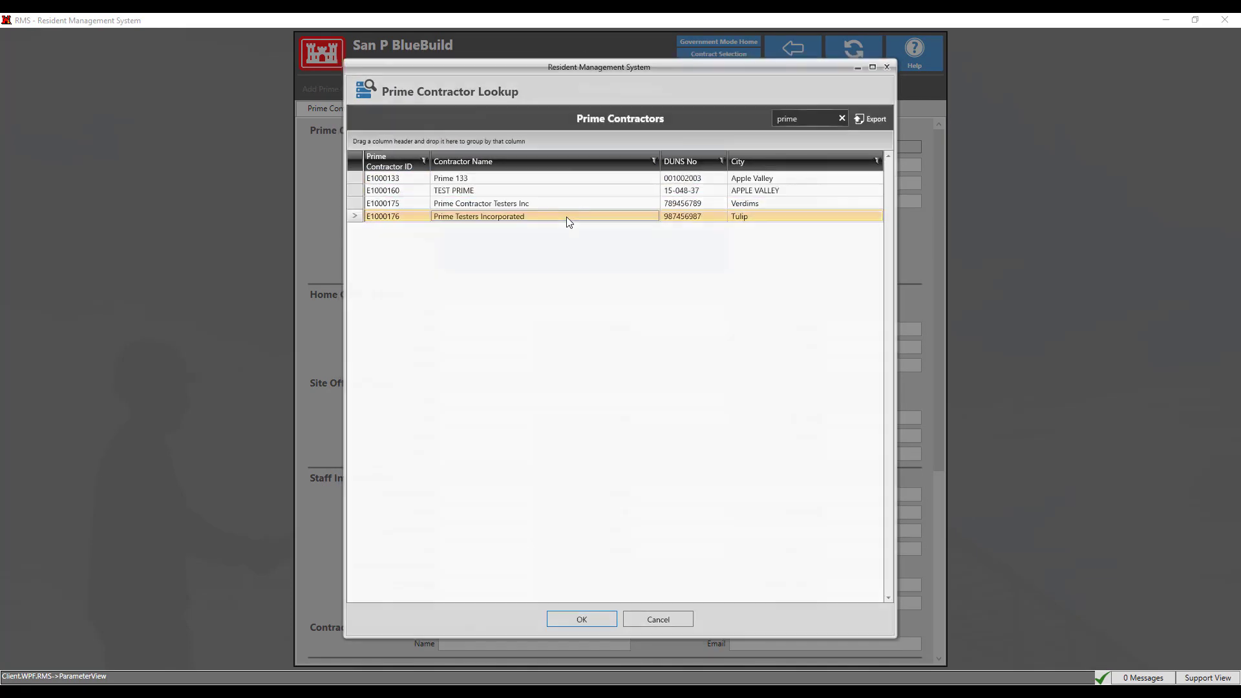
click(581, 619)
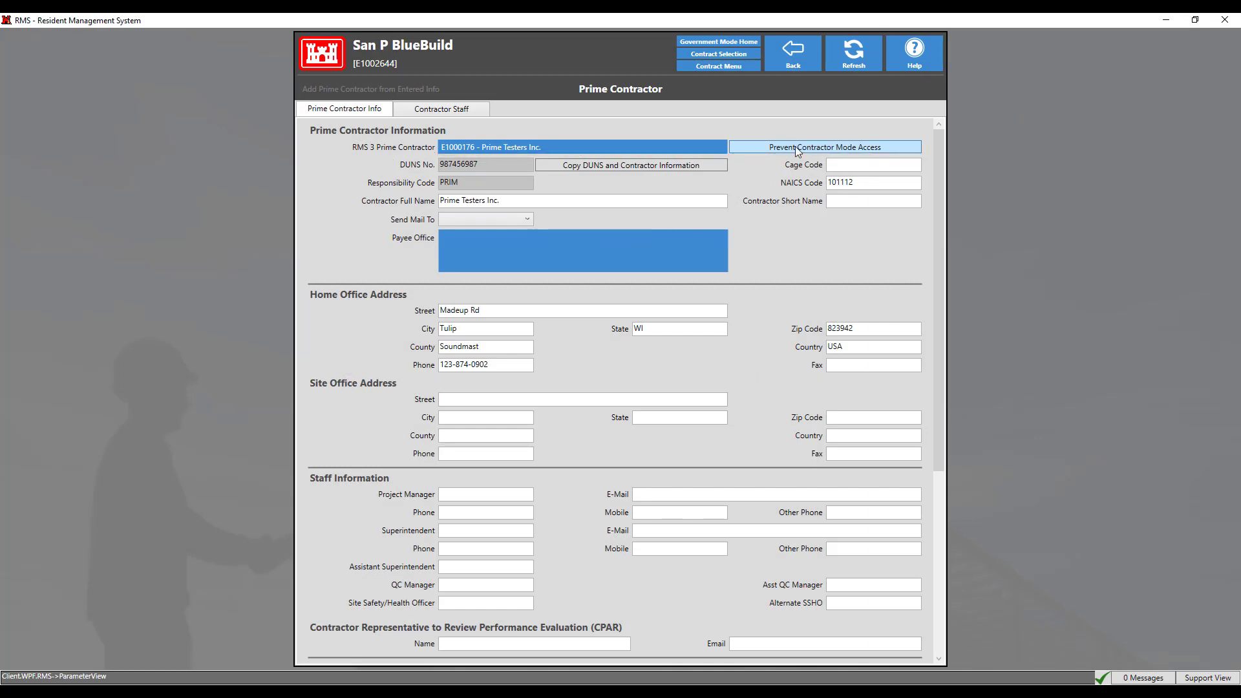
click(825, 147)
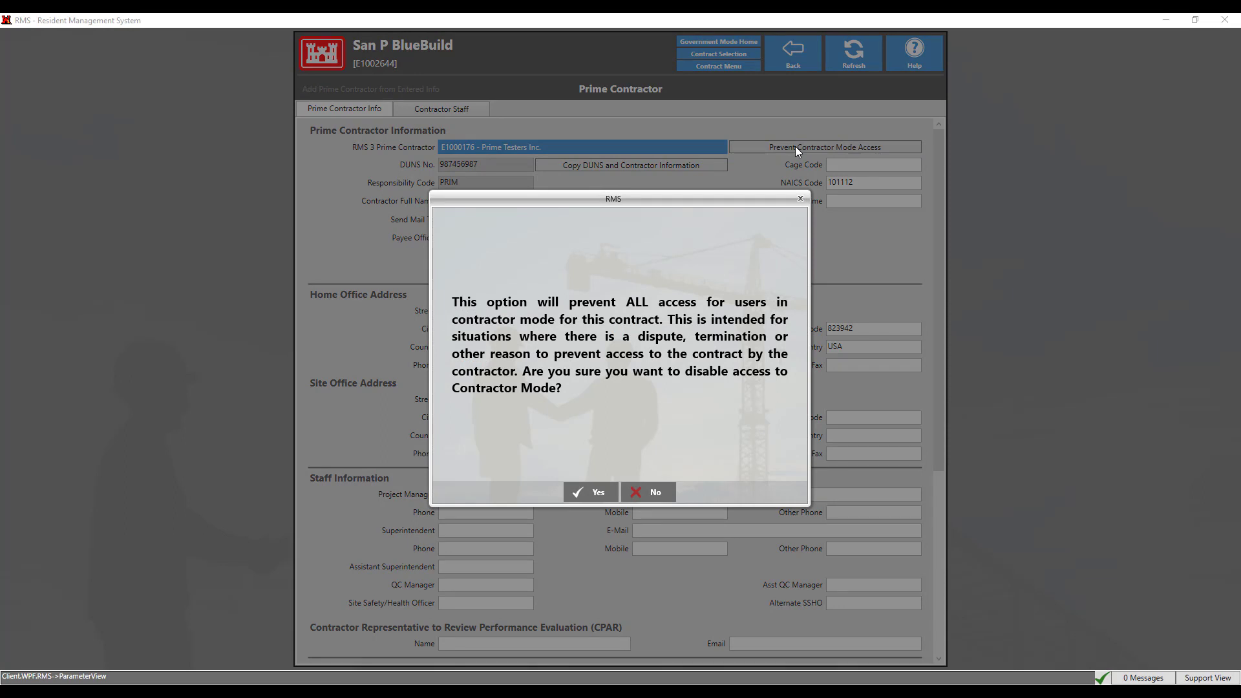
mouse_move(692, 311)
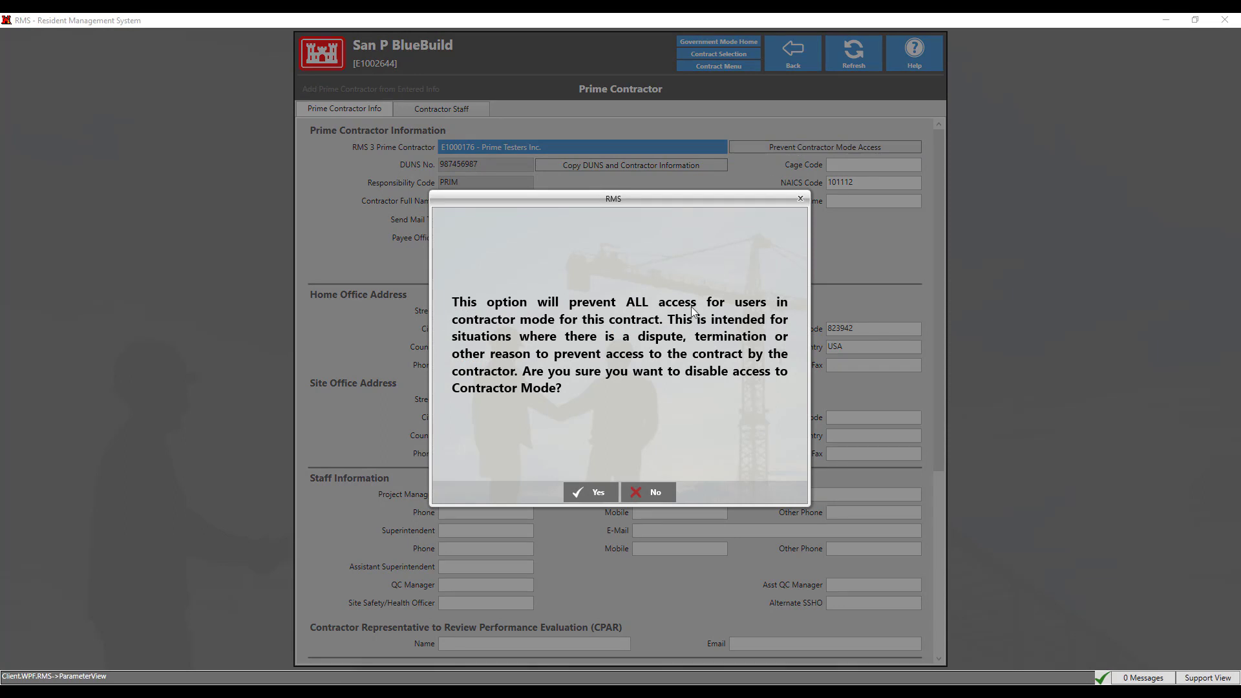
mouse_move(713, 371)
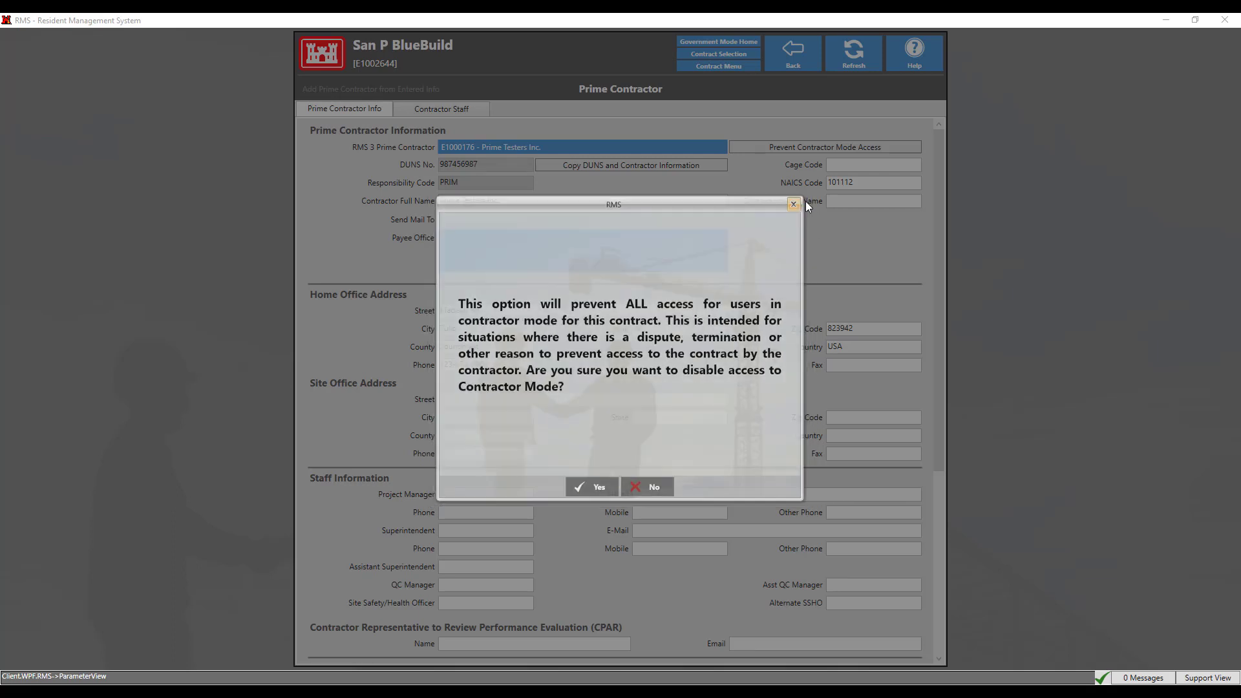
click(646, 487)
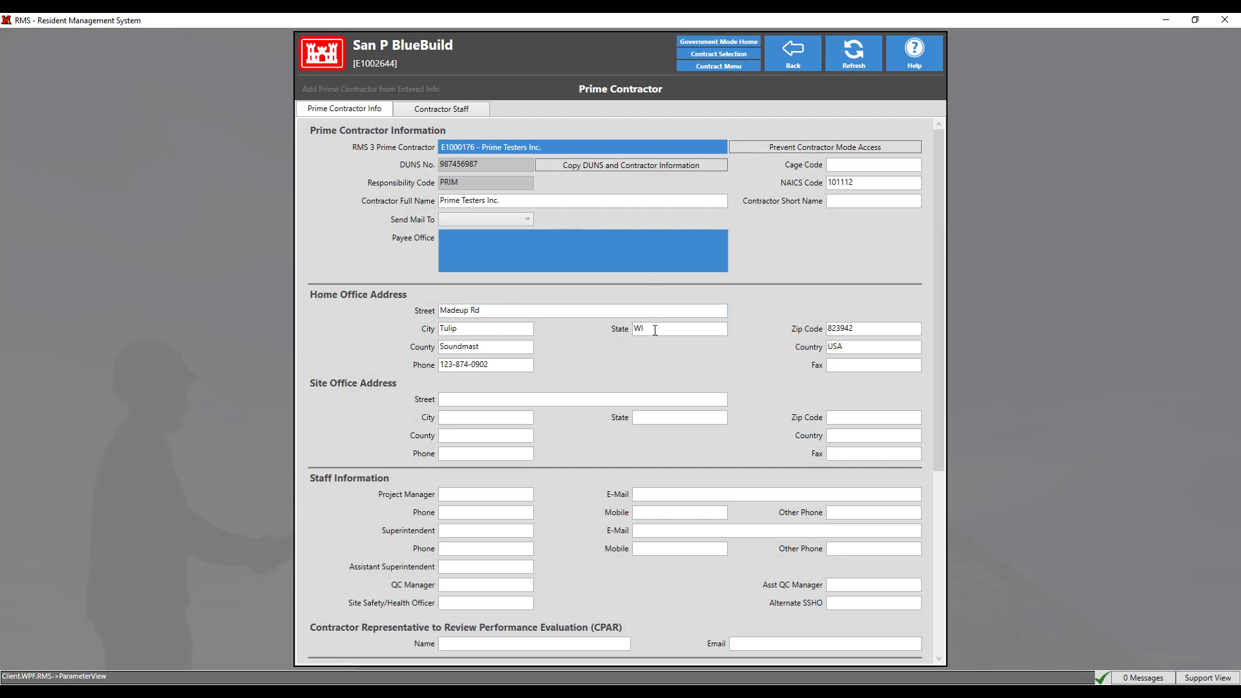
scroll(down, 3)
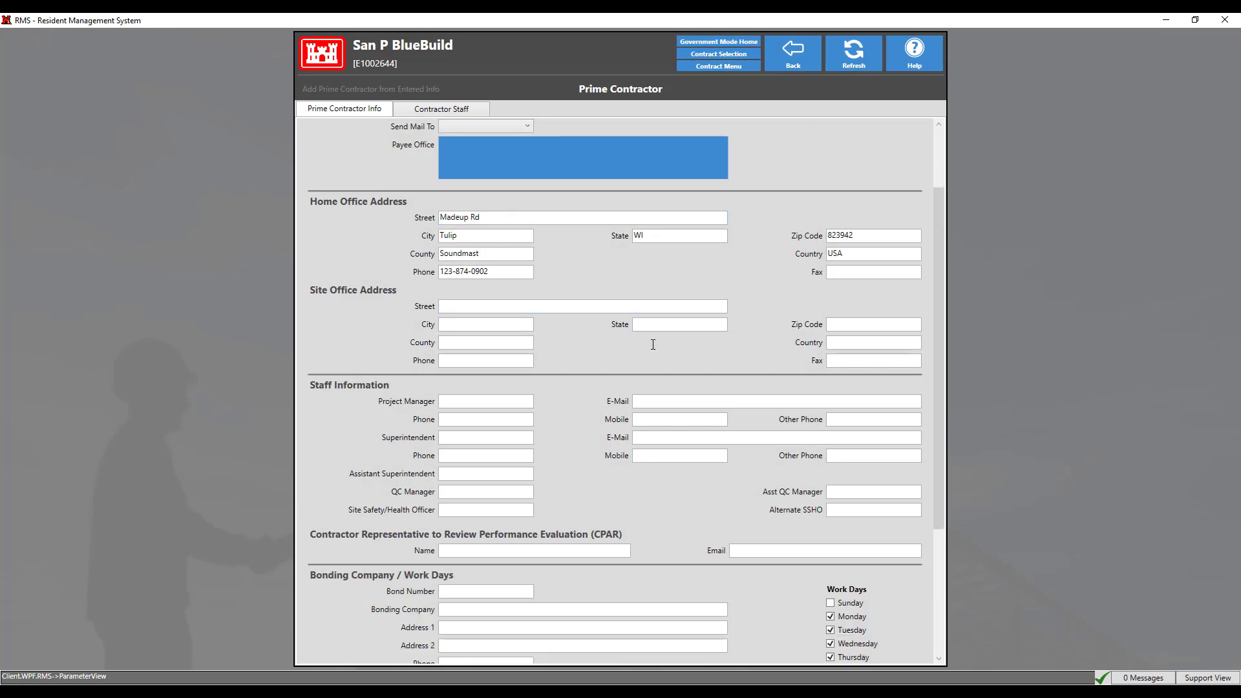
mouse_move(658, 347)
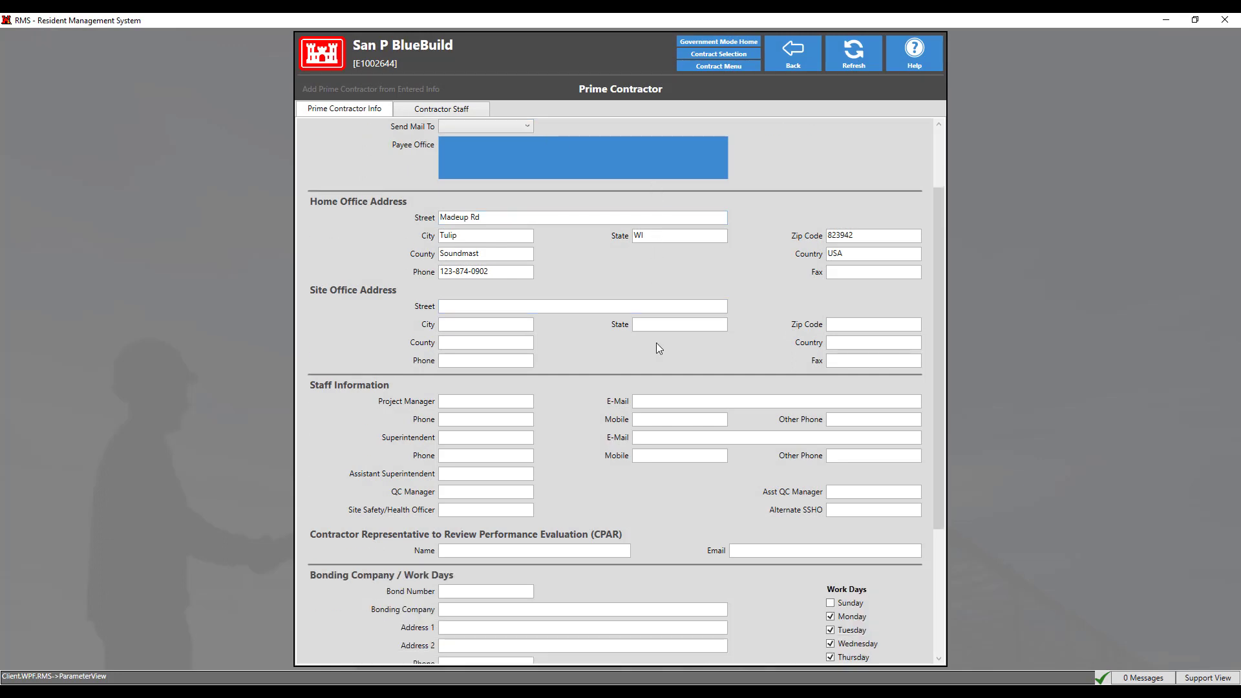
scroll(down, 3)
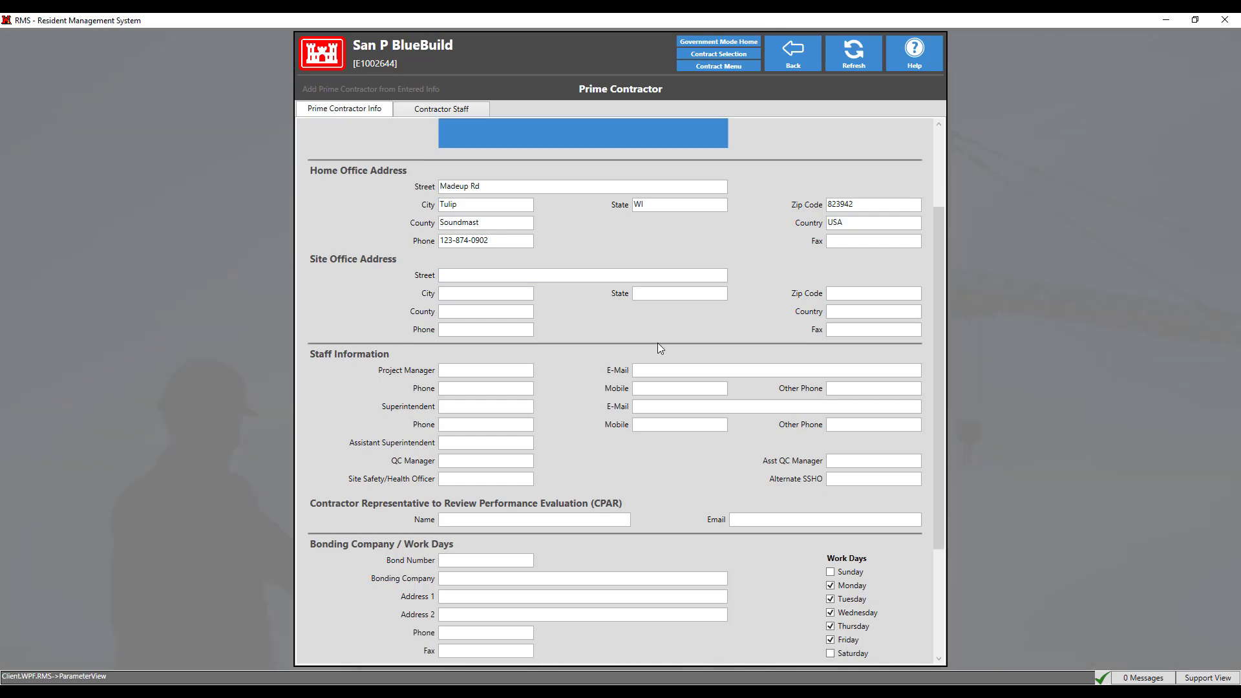
scroll(down, 3)
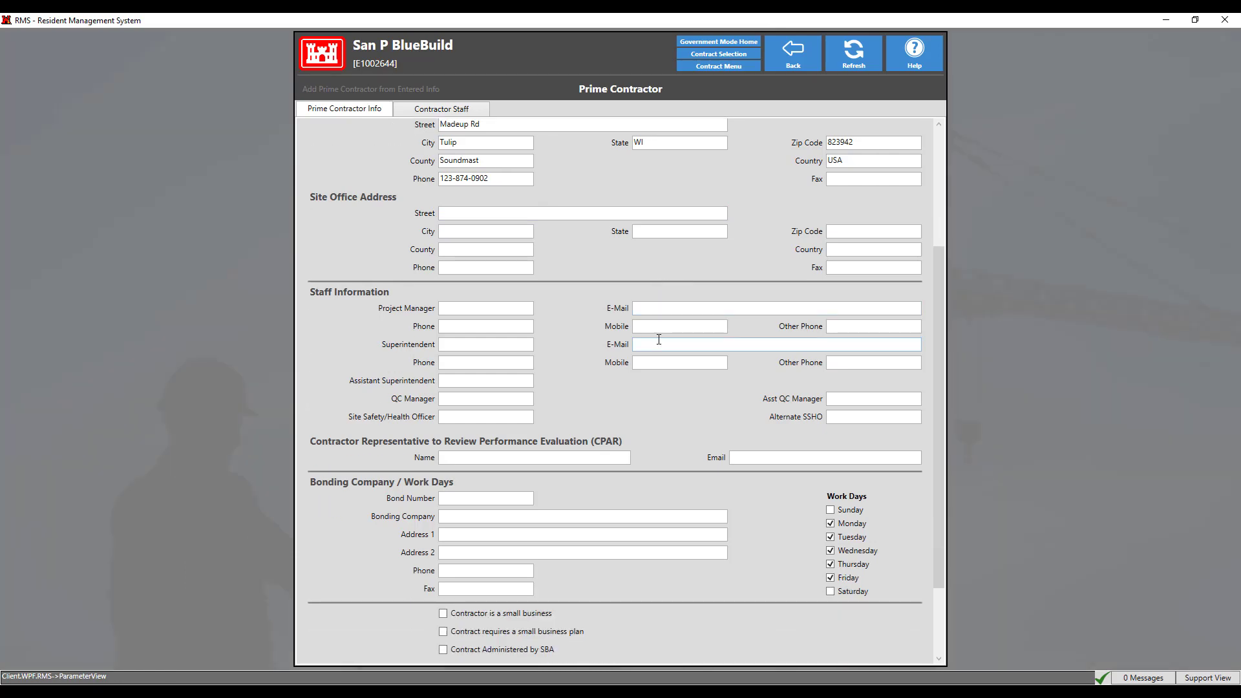
scroll(down, 3)
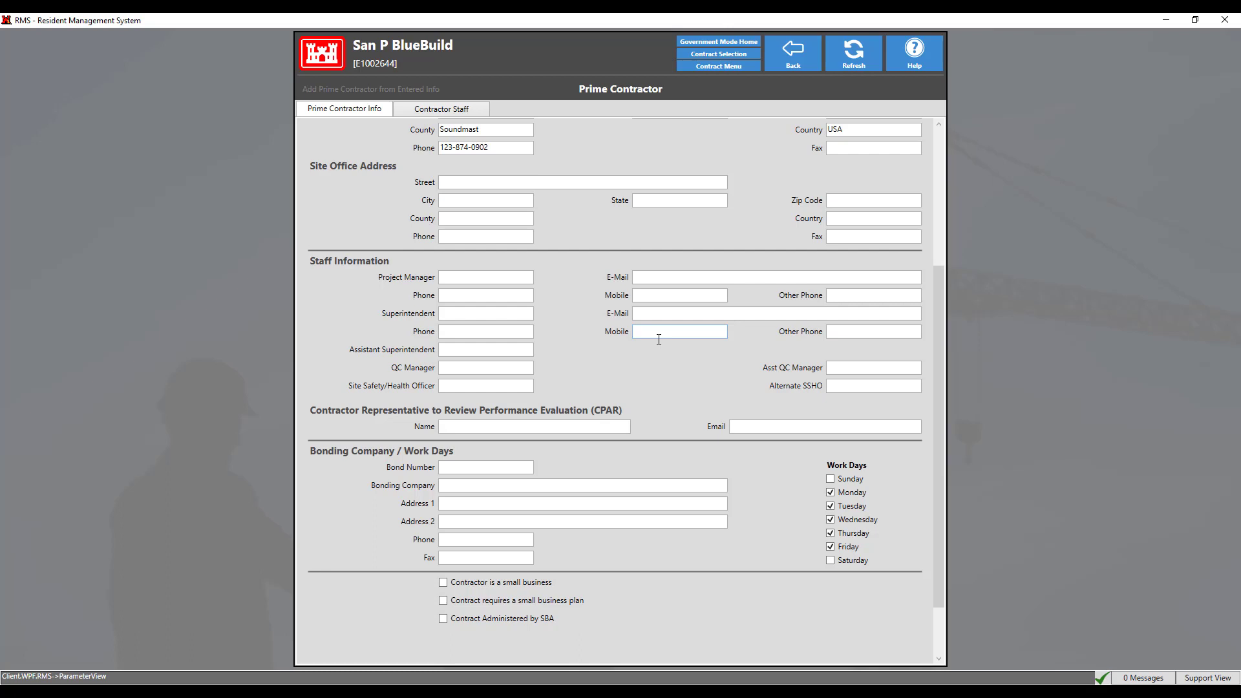
scroll(down, 3)
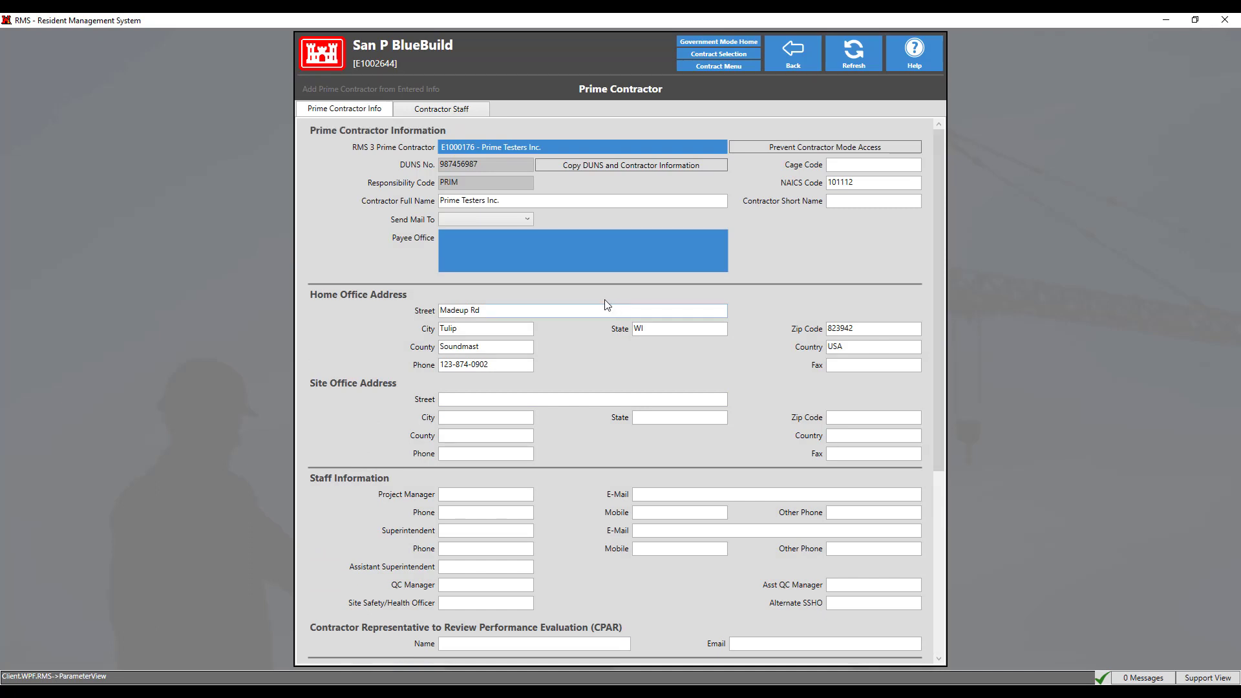
click(440, 109)
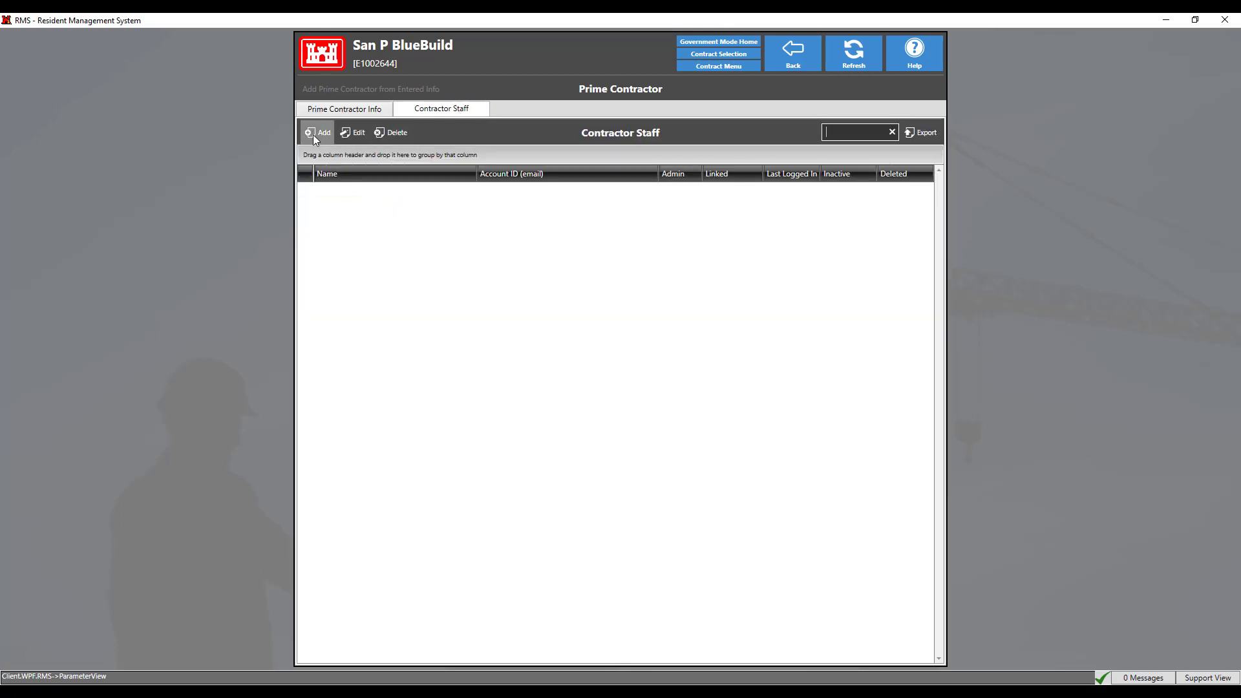
click(318, 132)
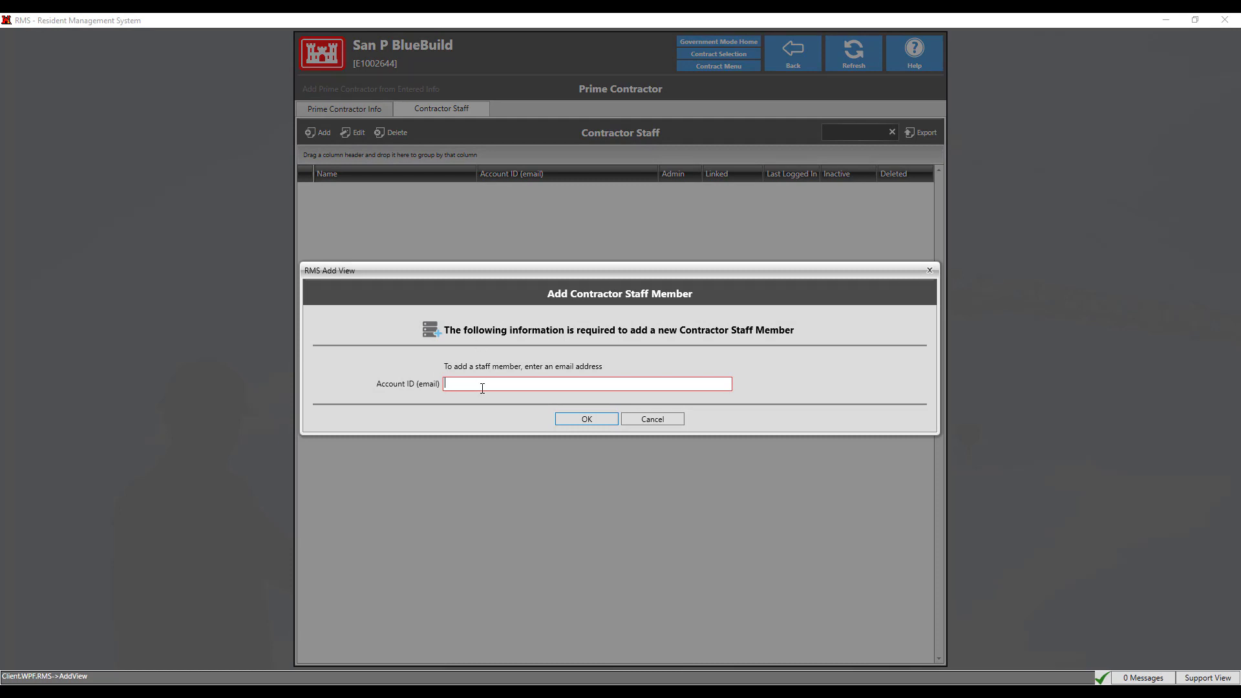
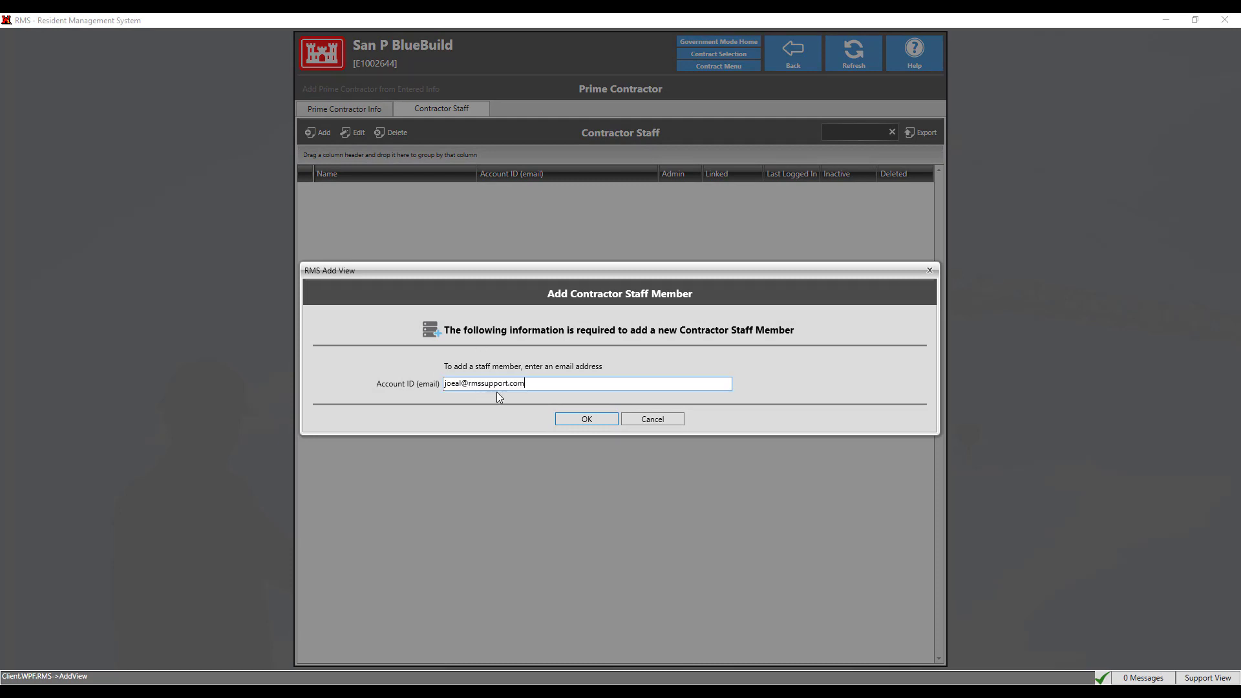
click(586, 418)
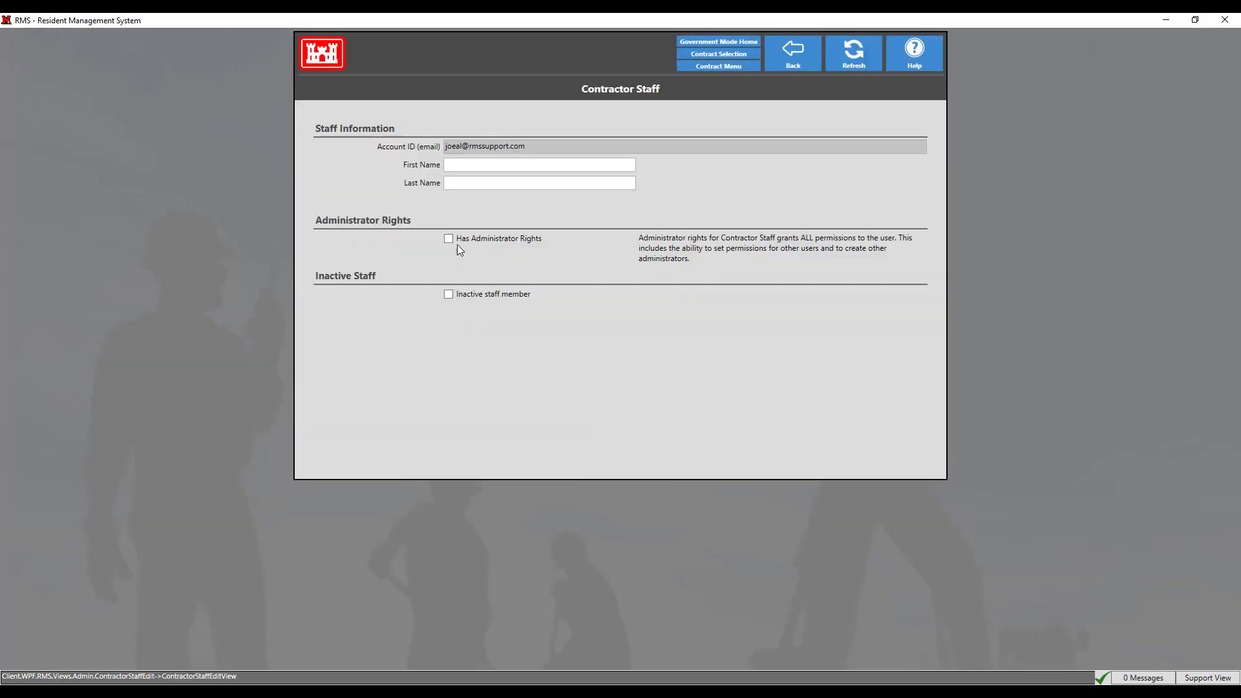
text(A)
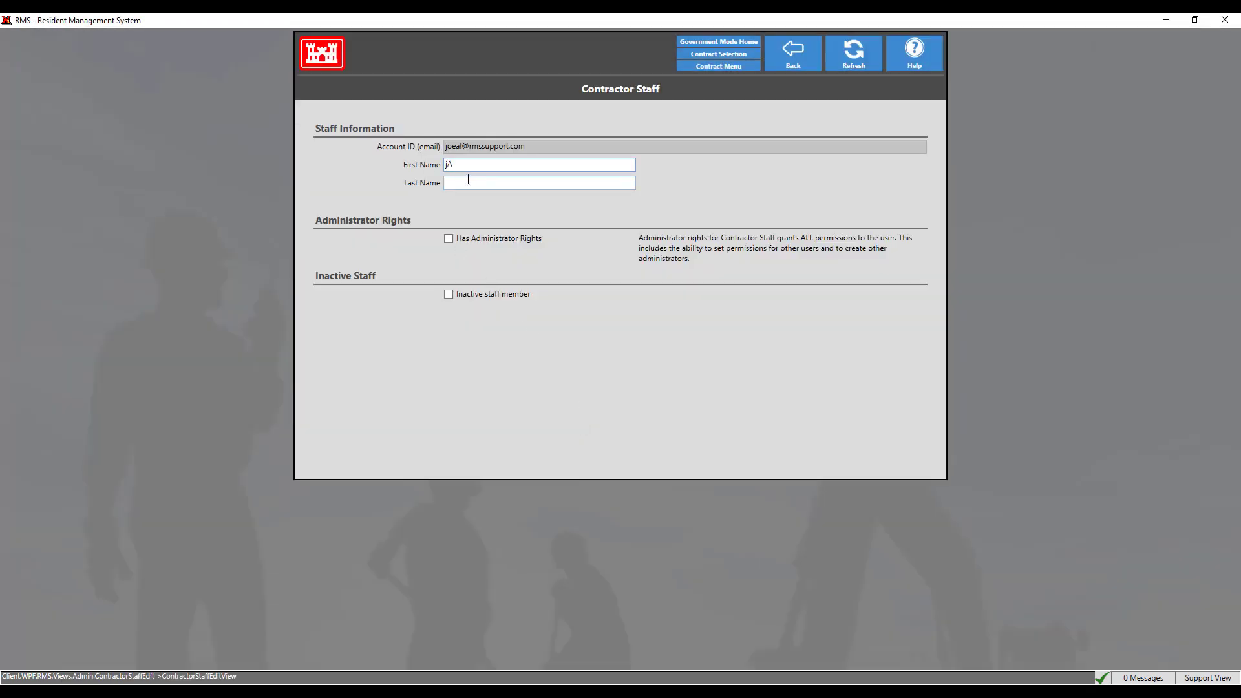
text(ay)
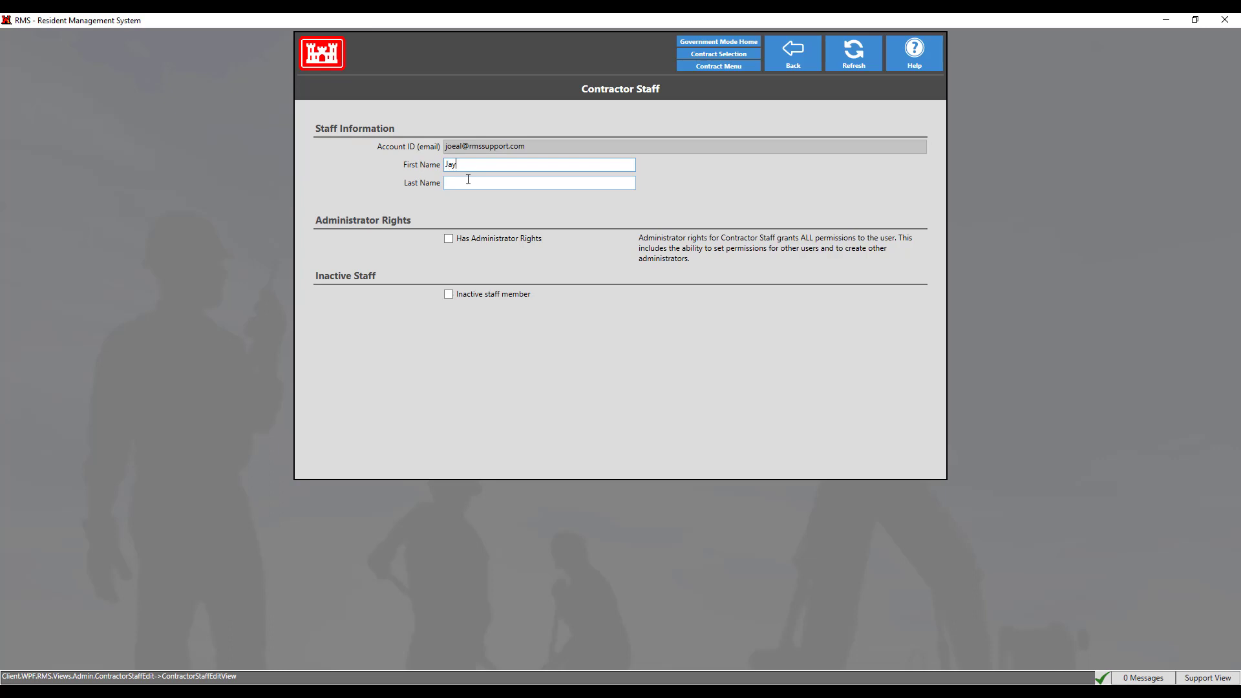
text(Martin)
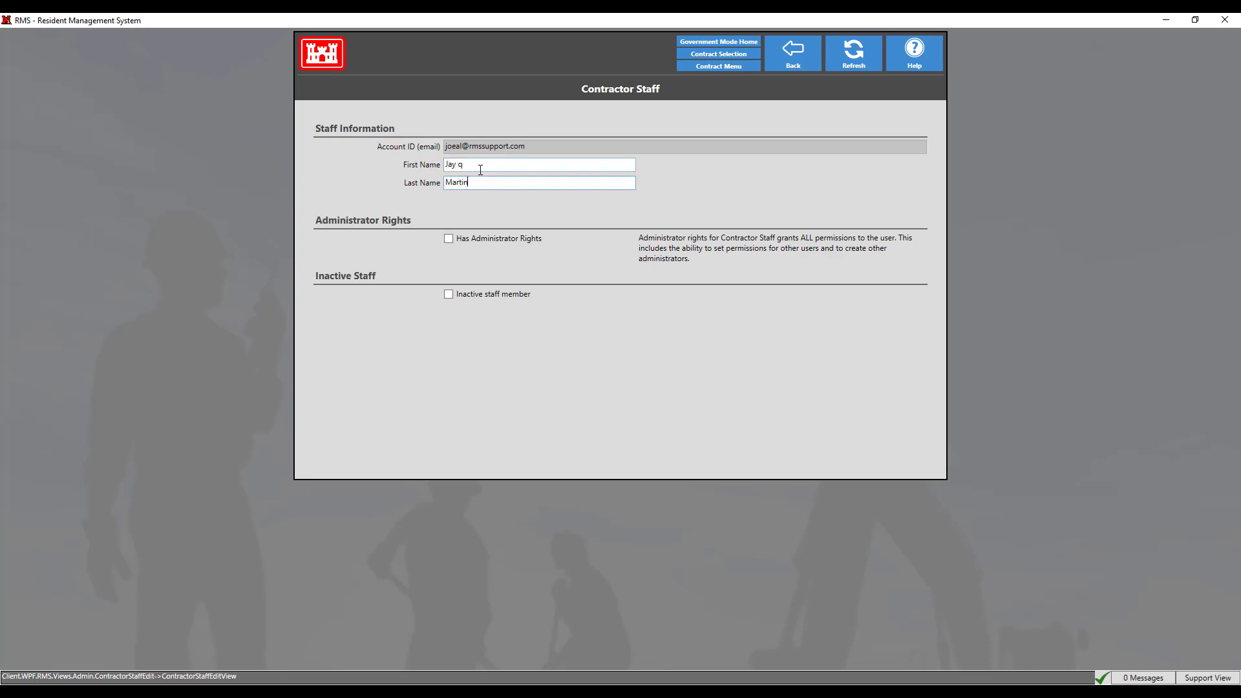
key(BackSpace)
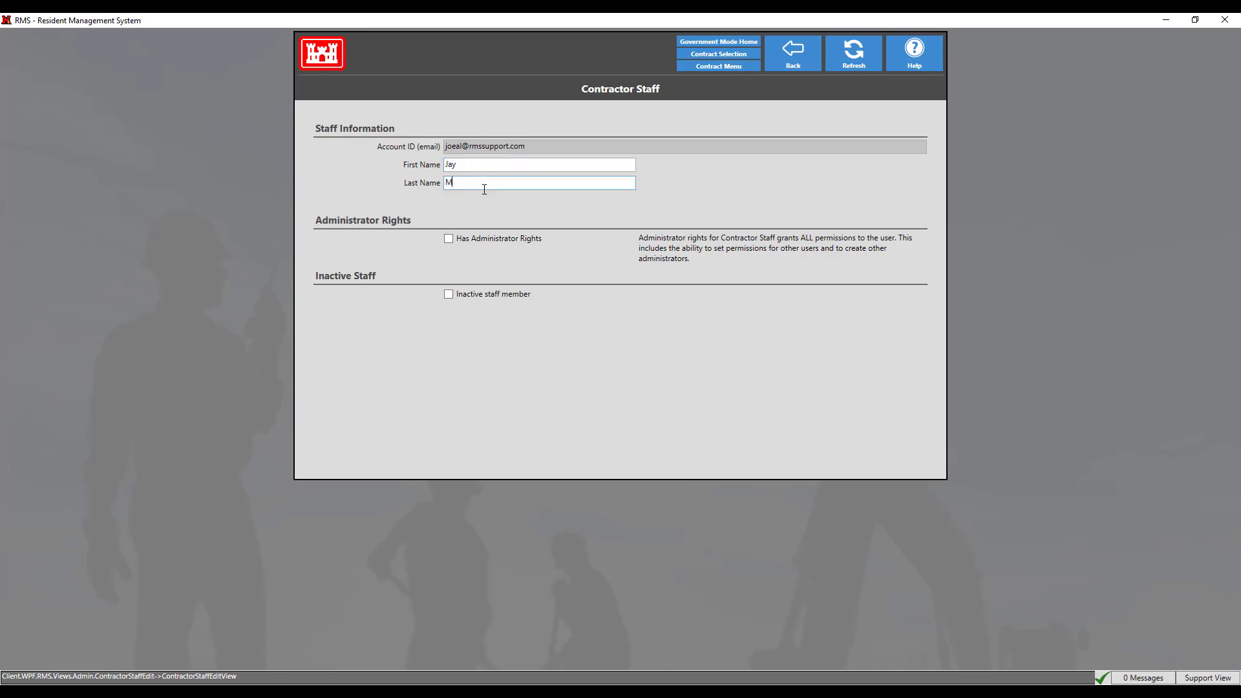
text(artin)
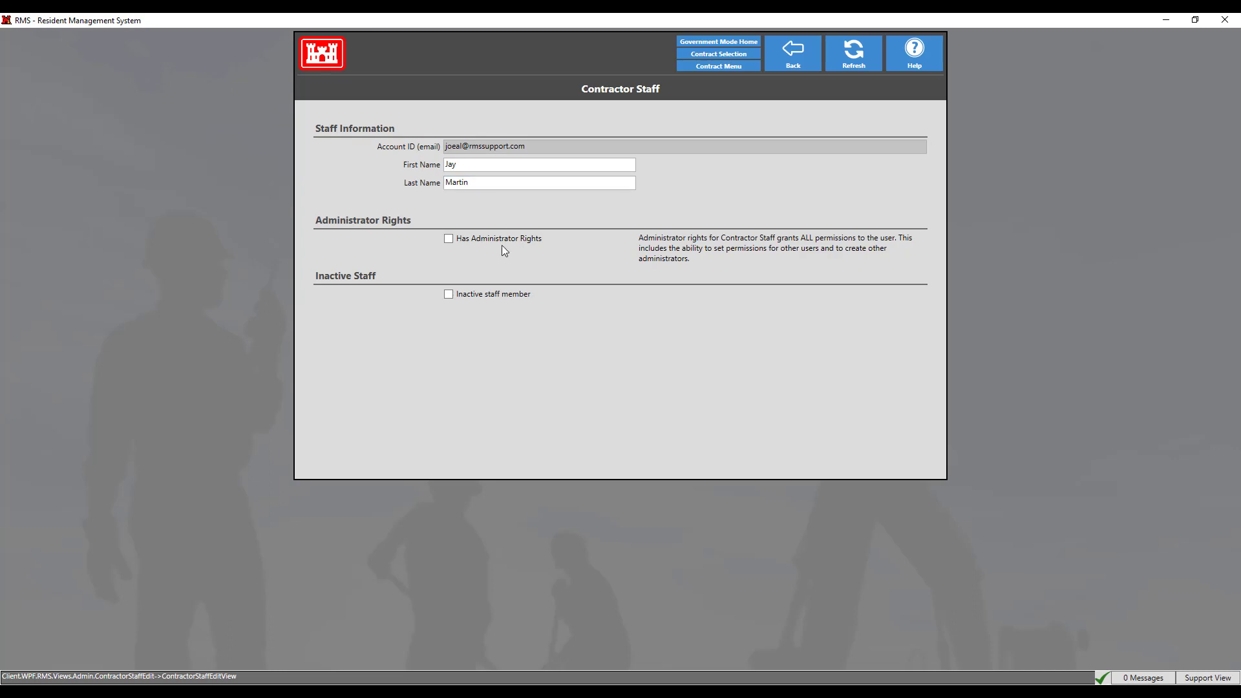
click(448, 237)
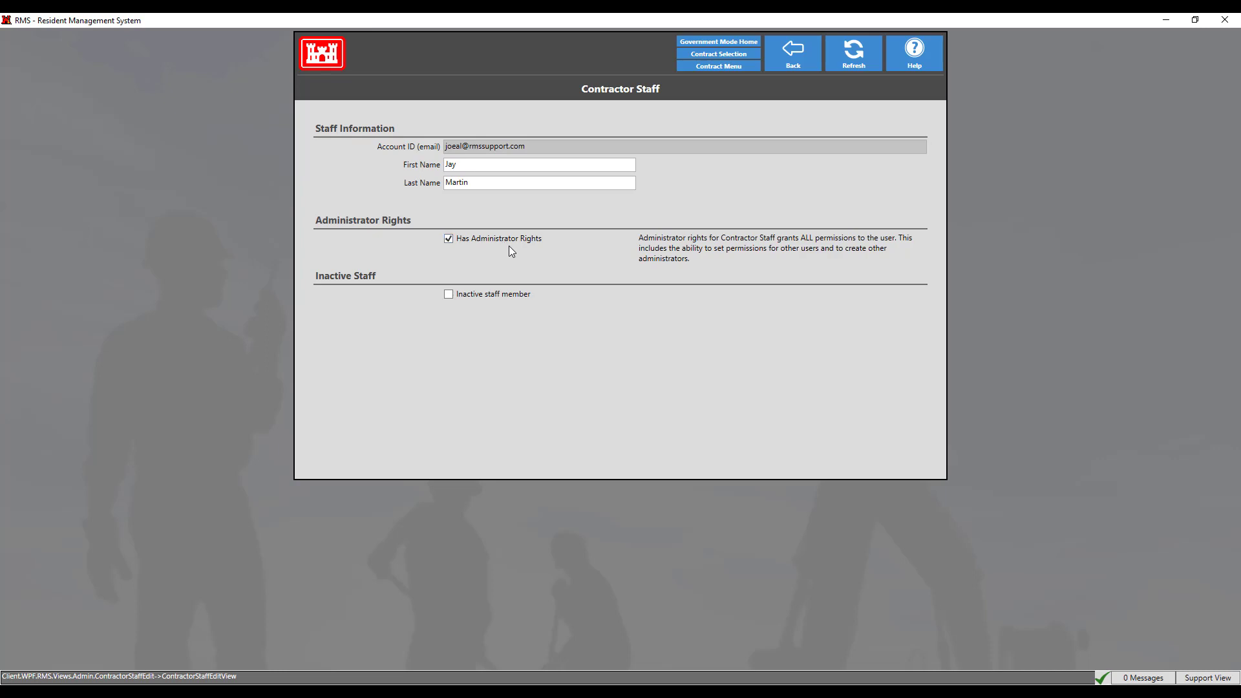
click(792, 53)
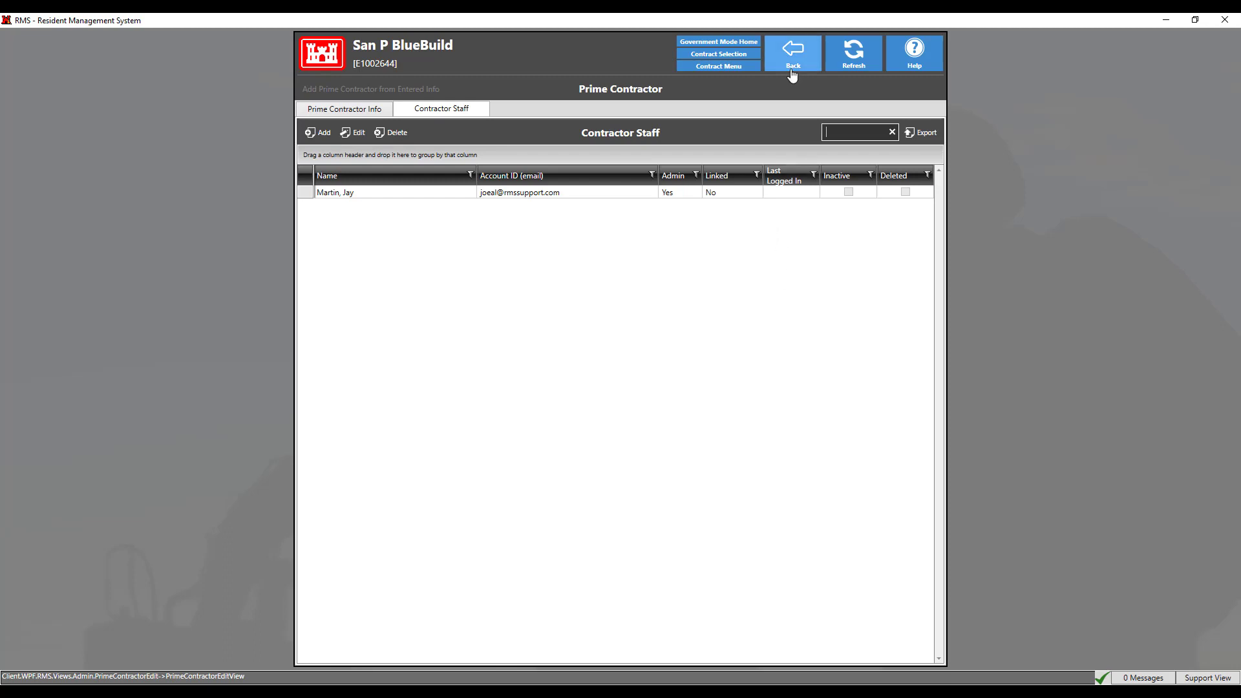
Step: Return to the contract menu and reopen the Prime Contractor page to refresh the staff list
click(790, 52)
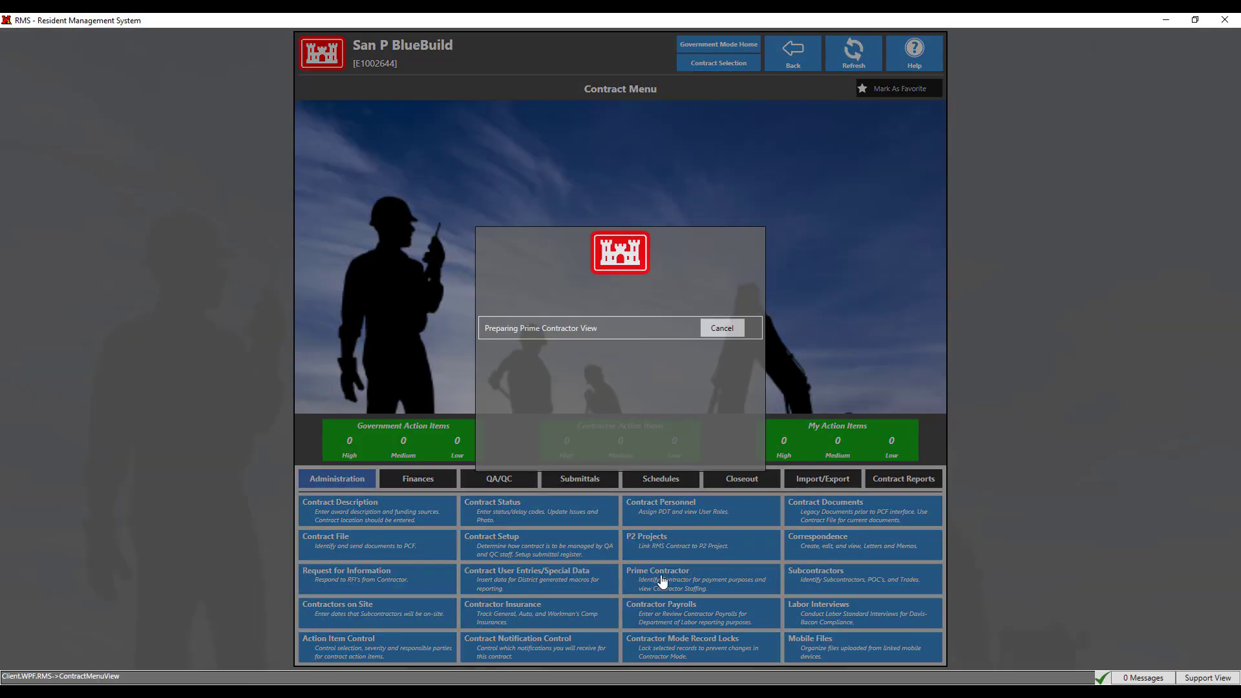
click(657, 574)
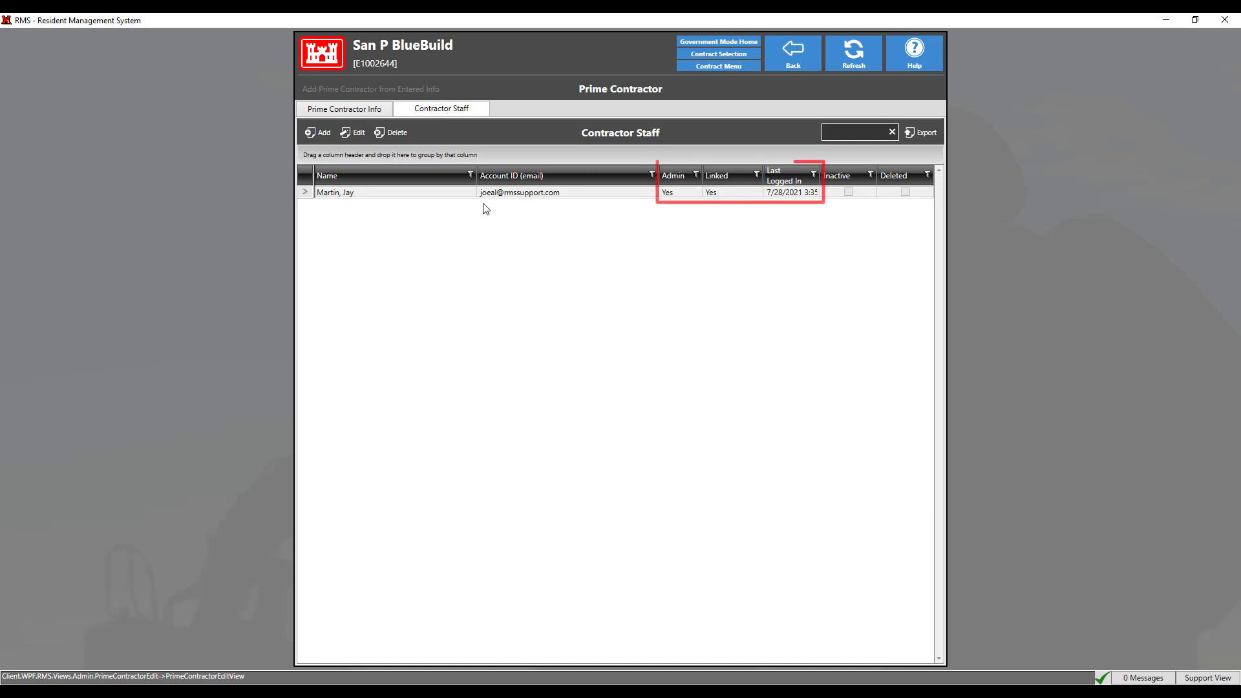